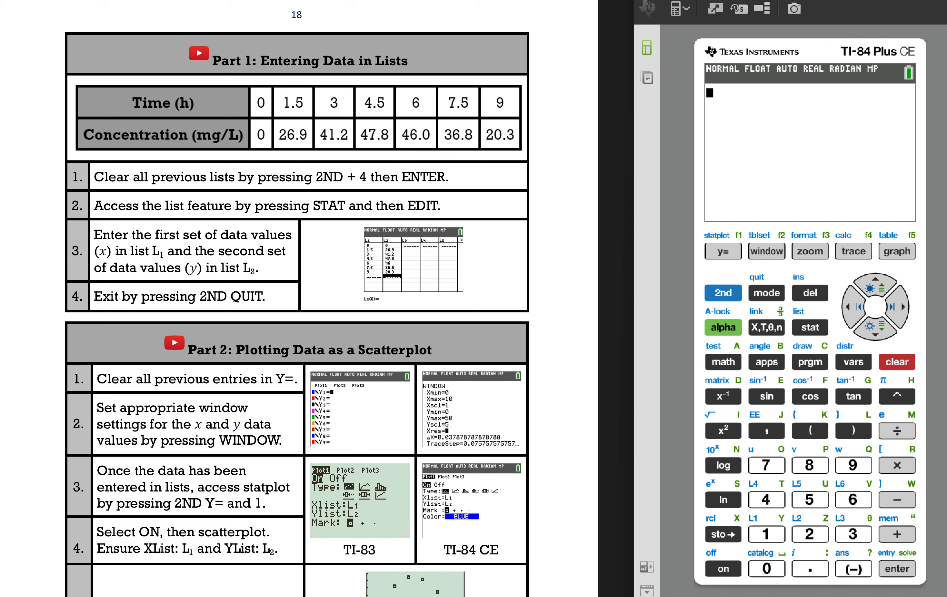
# Run ClrAllLists from the home screen so all stored data lists are emptied.
pyautogui.click(723, 292)
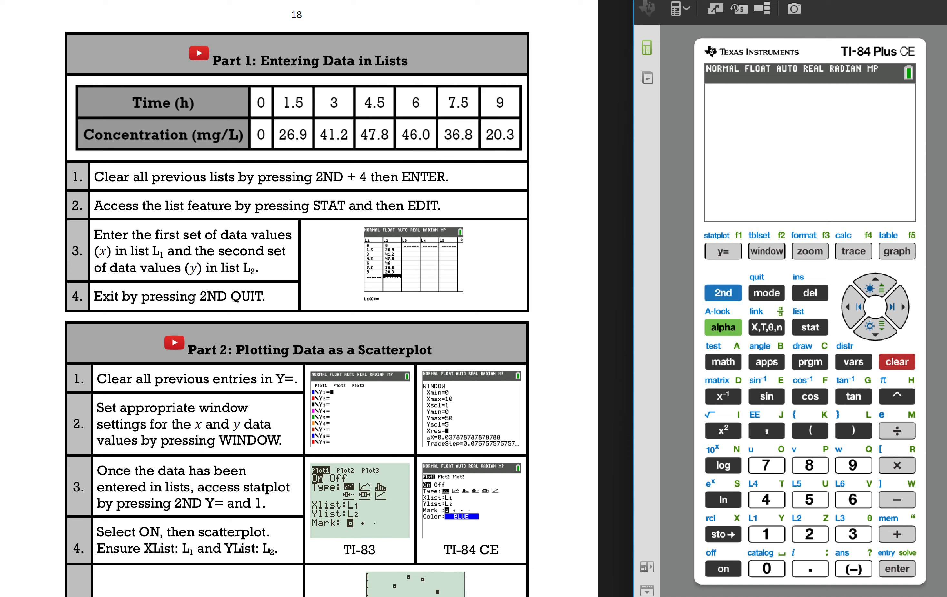
pyautogui.click(766, 499)
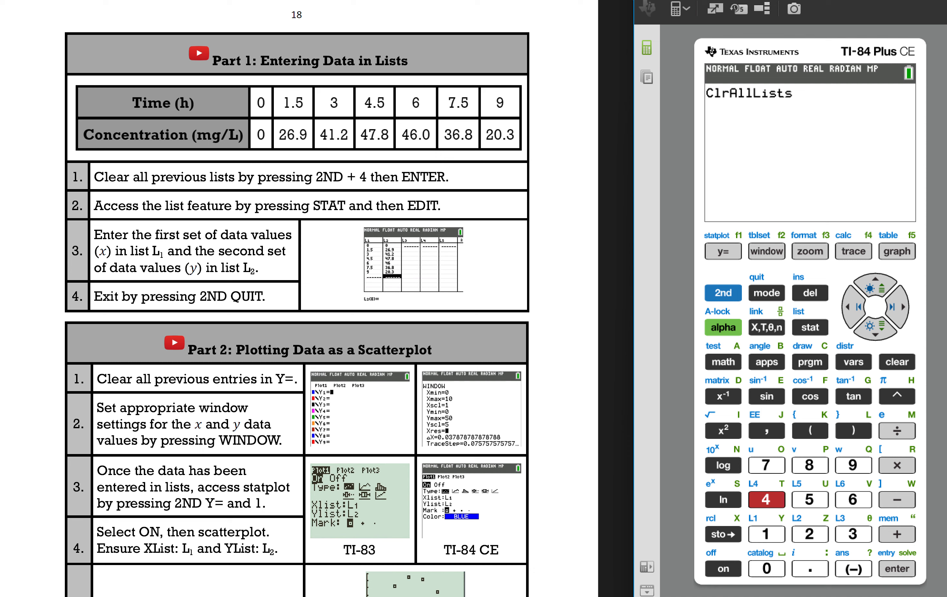
pyautogui.click(897, 568)
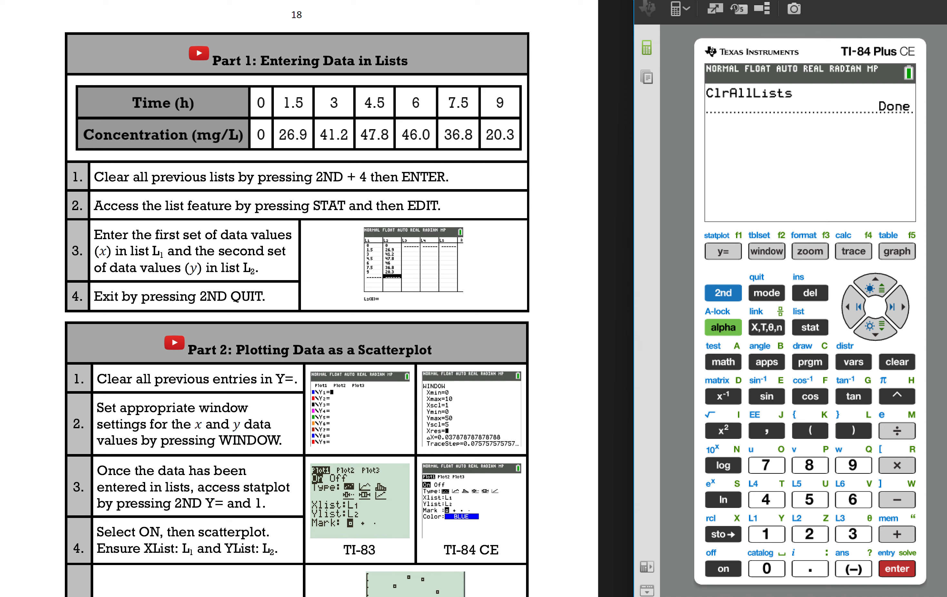
pyautogui.click(896, 569)
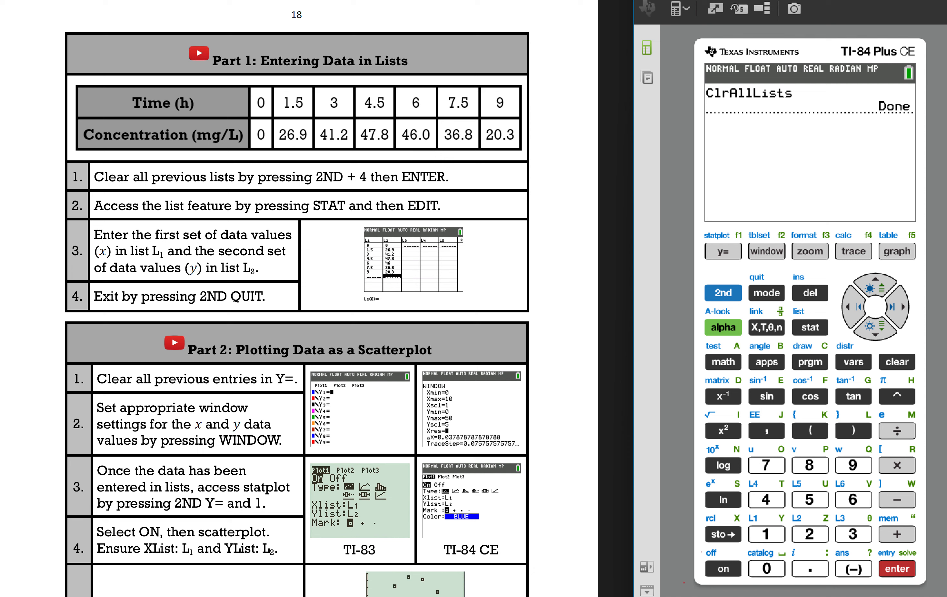
# Enter the time values 0, 1.5, 3, 4.5, 6, 7.5, 9 into L1 via the STAT editor.
pyautogui.click(810, 327)
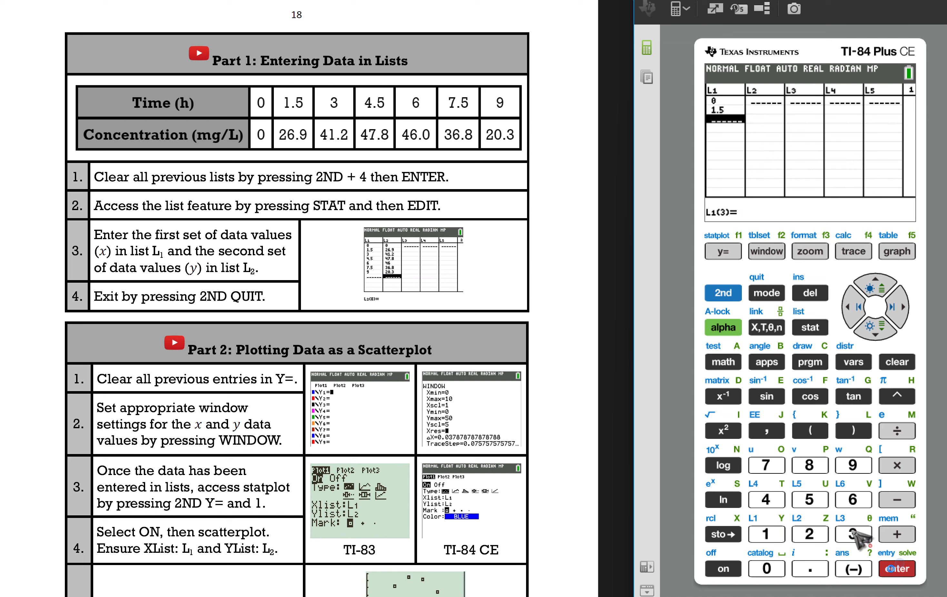
pyautogui.click(853, 534)
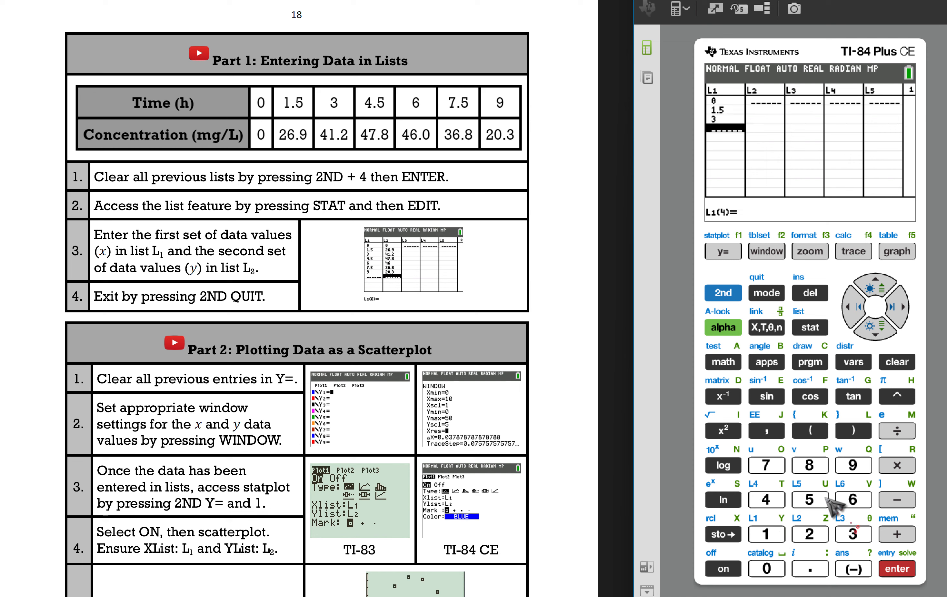
pyautogui.click(810, 499)
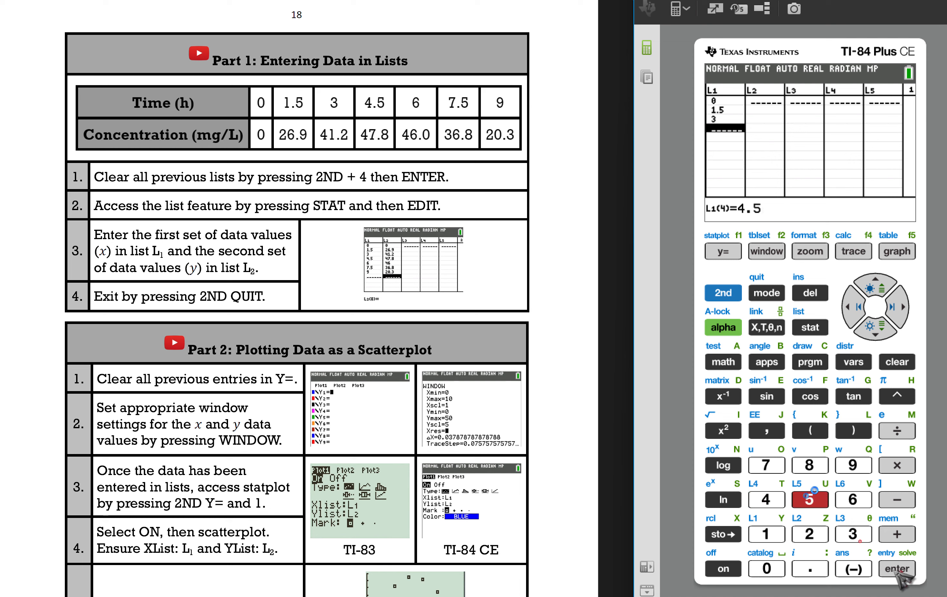
pyautogui.click(897, 568)
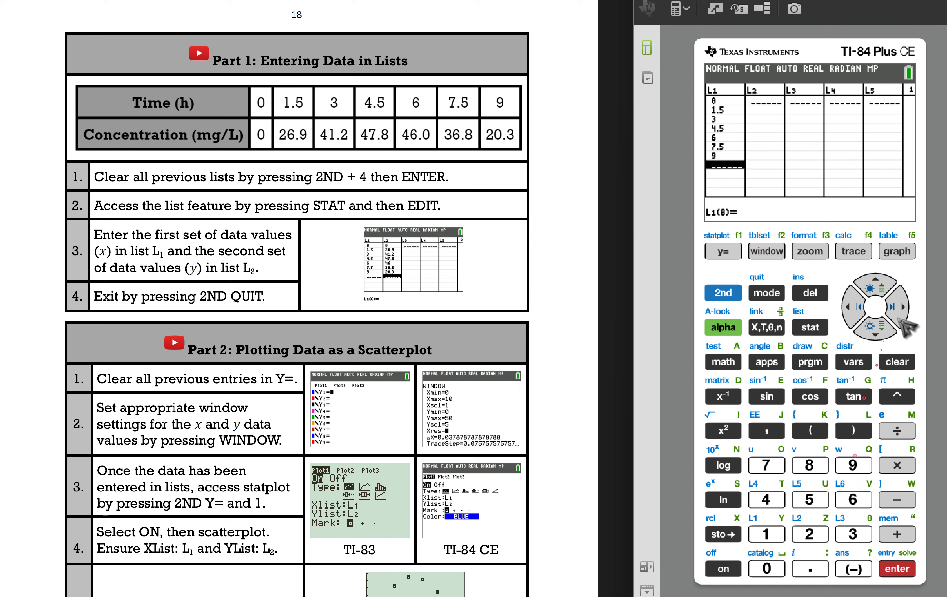
# Move to L2 and enter the first concentrations 0, 26.9, 41.2 and 47.8.
pyautogui.click(902, 307)
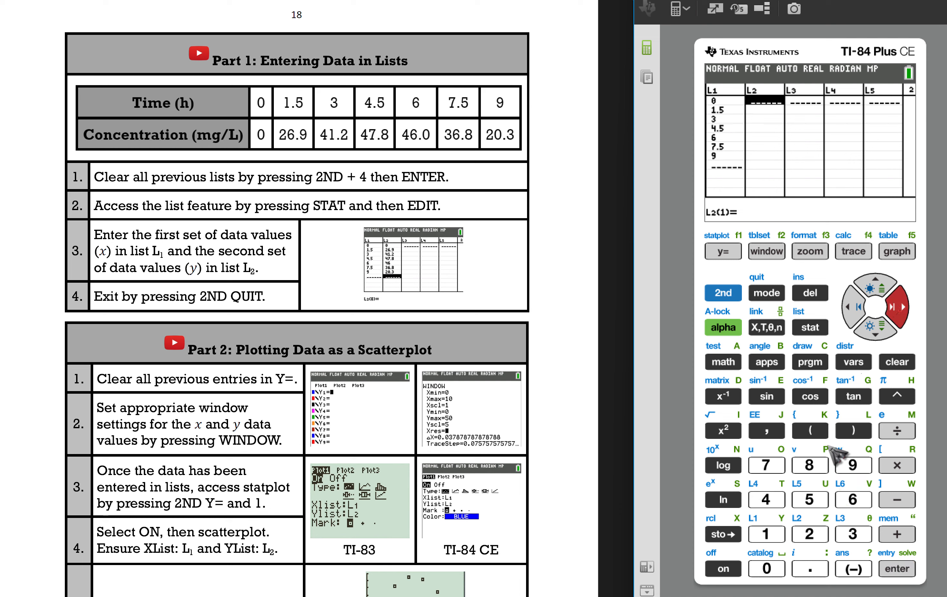
pyautogui.click(897, 568)
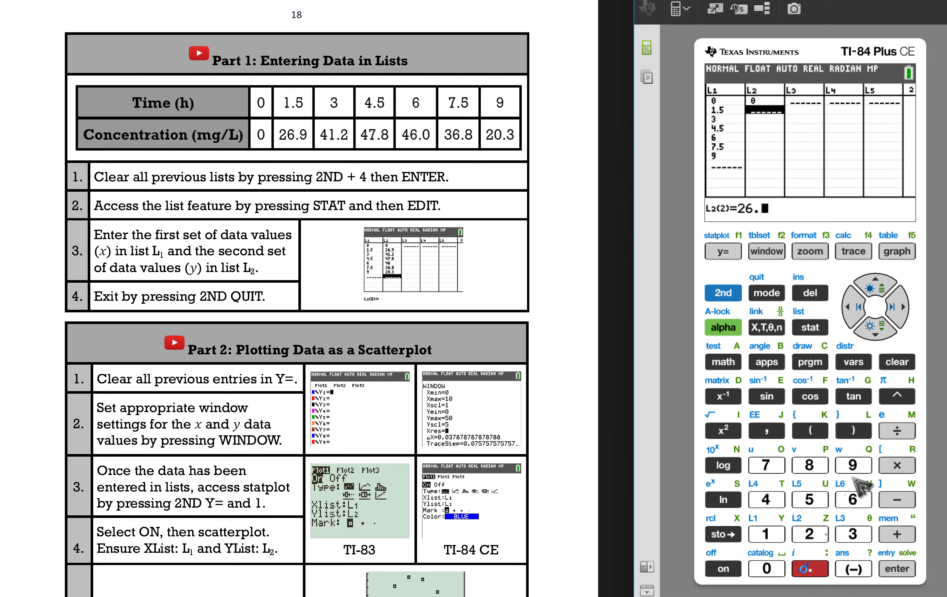
pyautogui.click(852, 464)
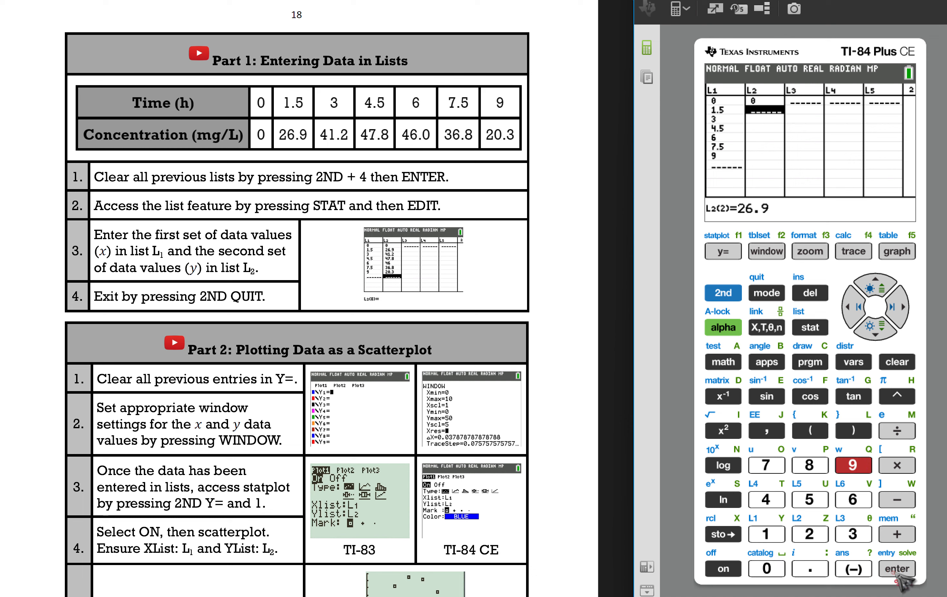
pyautogui.click(766, 499)
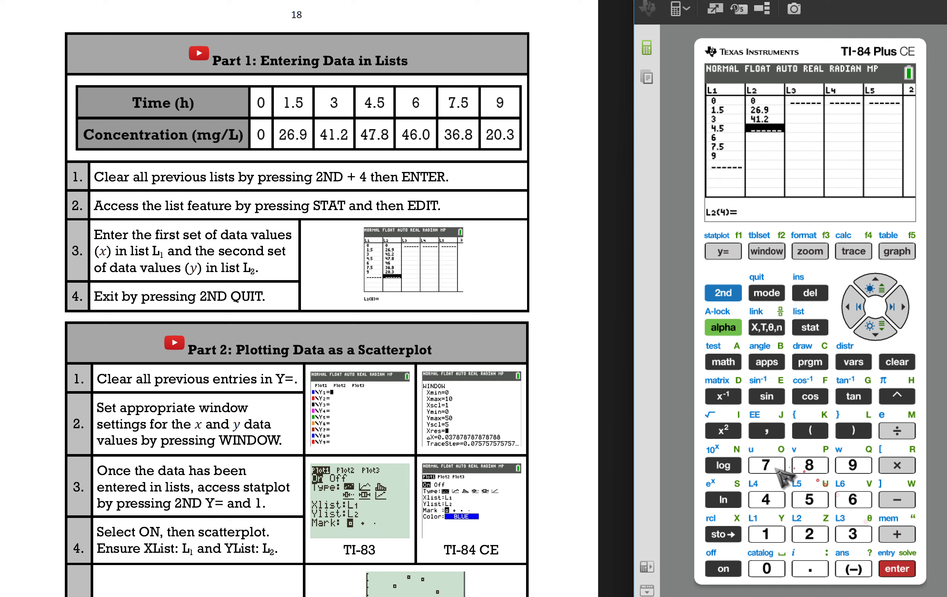
pyautogui.click(810, 568)
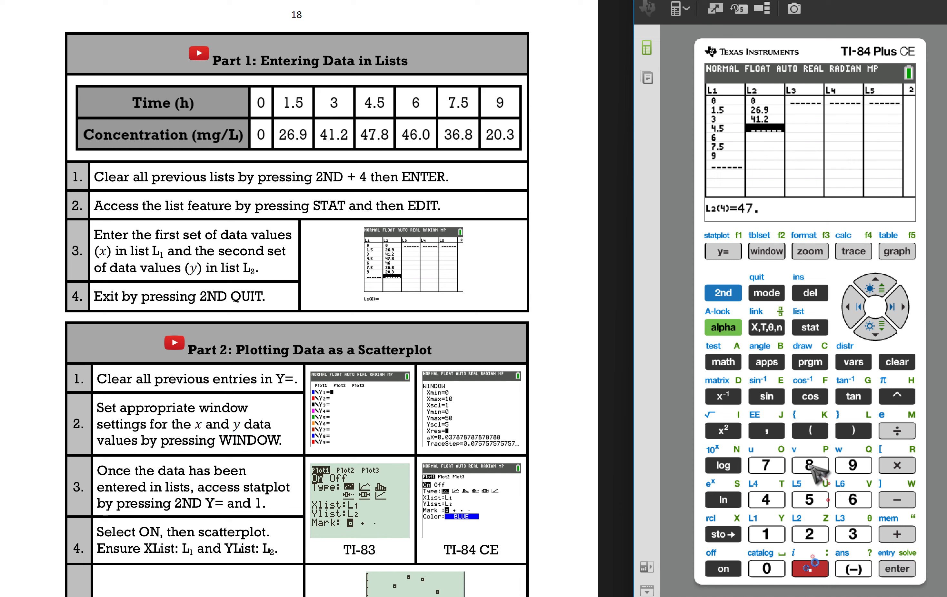
pyautogui.click(897, 569)
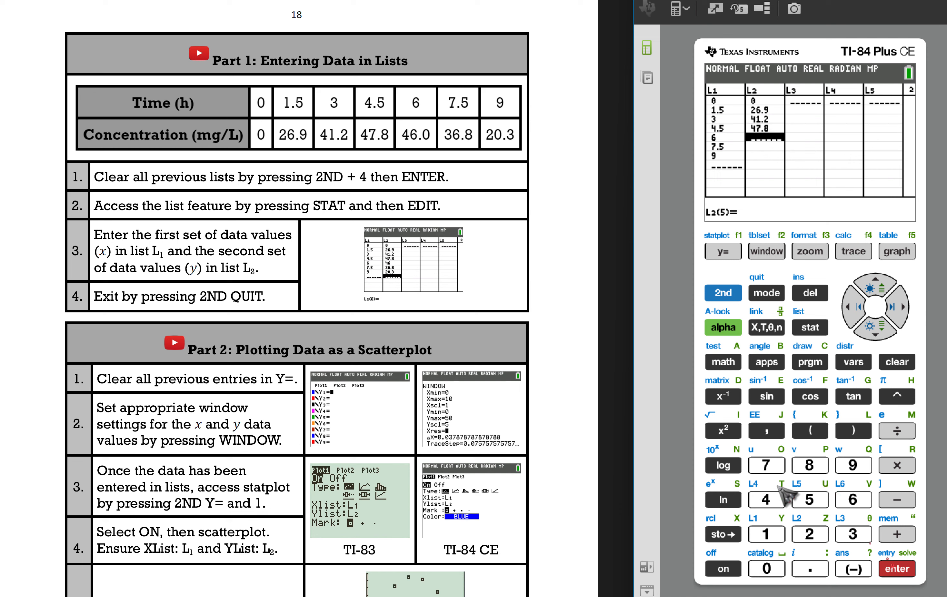
# Finish L2 with the concentrations 46, 36.8 and 20.3.
pyautogui.click(897, 569)
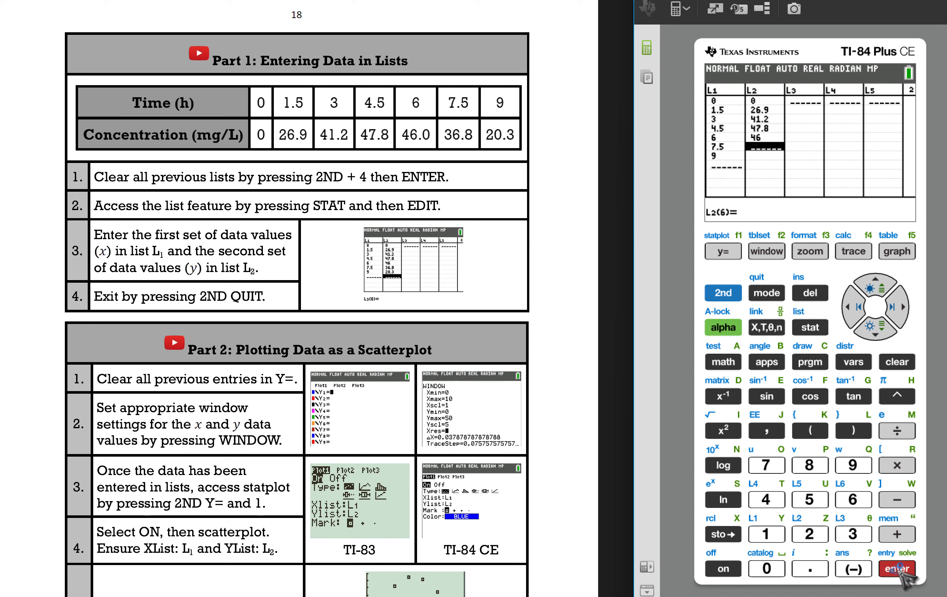
pyautogui.click(852, 500)
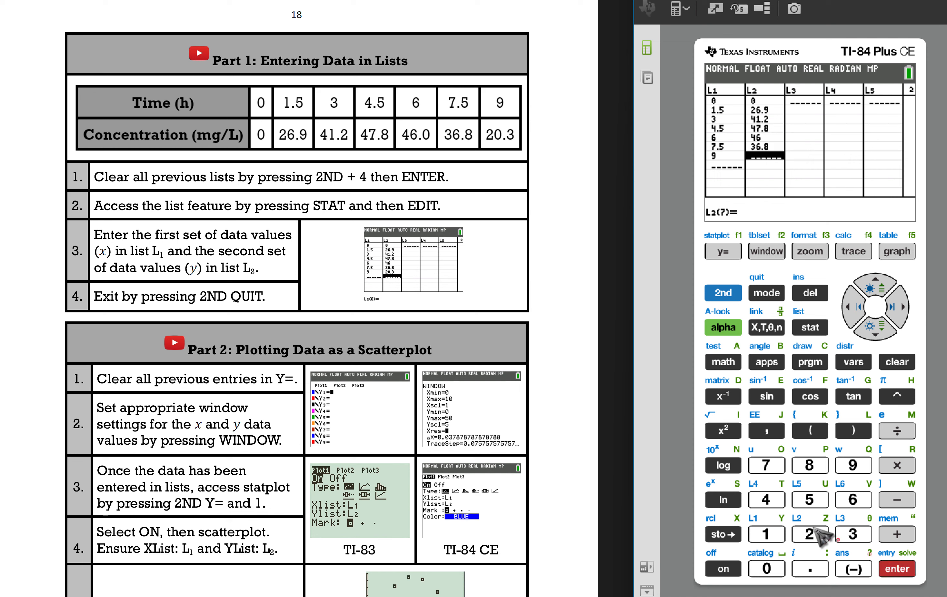
pyautogui.click(853, 535)
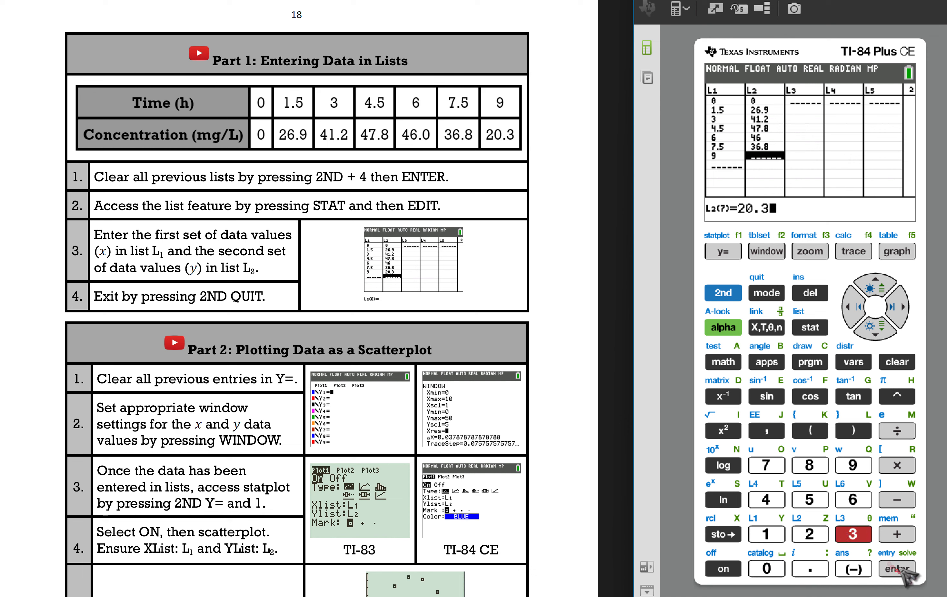
pyautogui.click(896, 571)
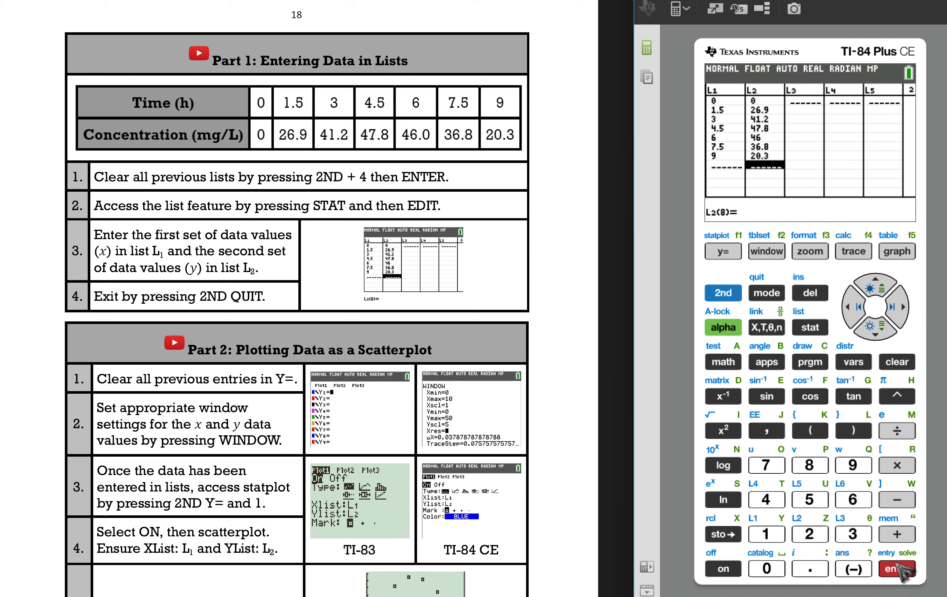
pyautogui.moveTo(849, 350)
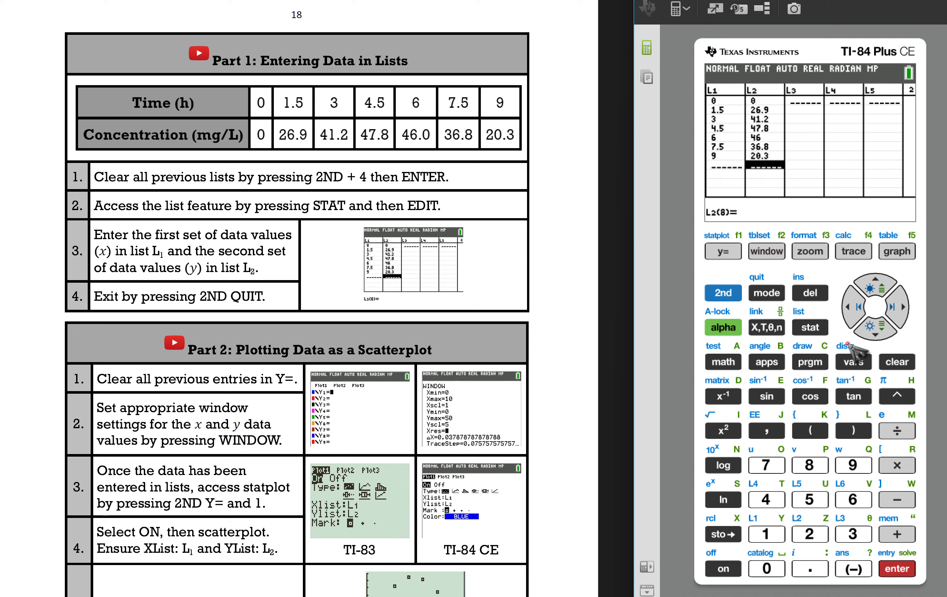
# Quit the list editor to the home screen and show the empty Y= function editor.
pyautogui.click(723, 292)
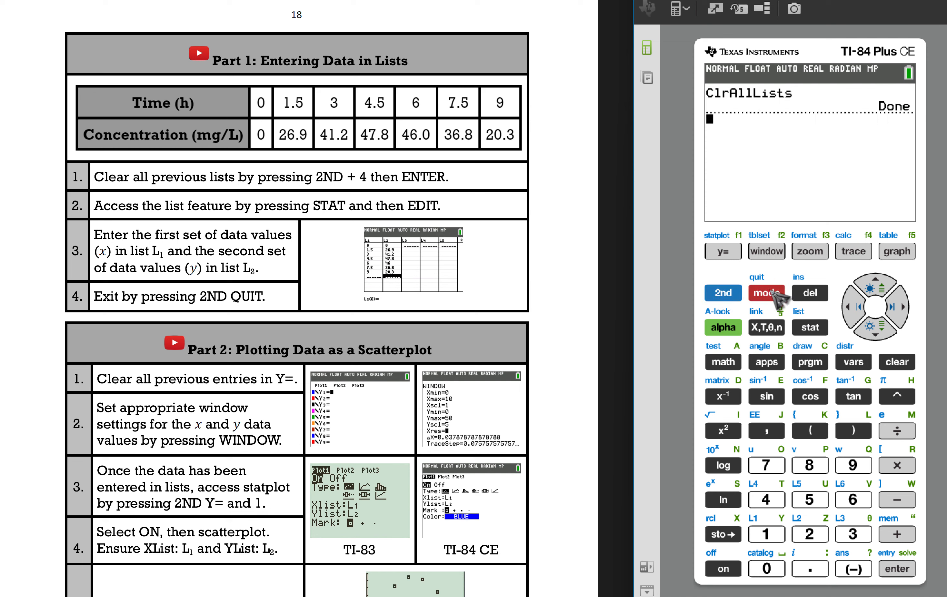
pyautogui.moveTo(684, 270)
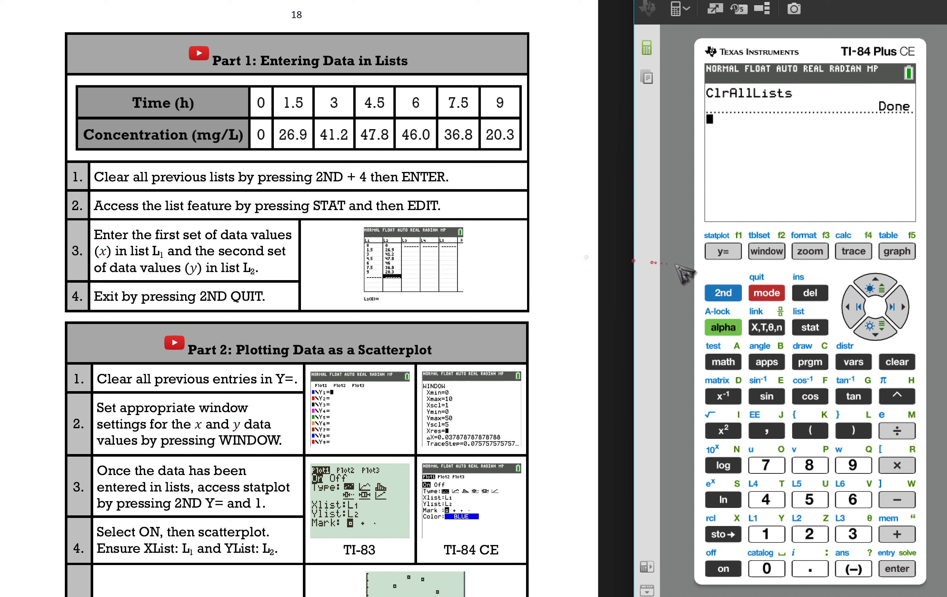
pyautogui.moveTo(695, 266)
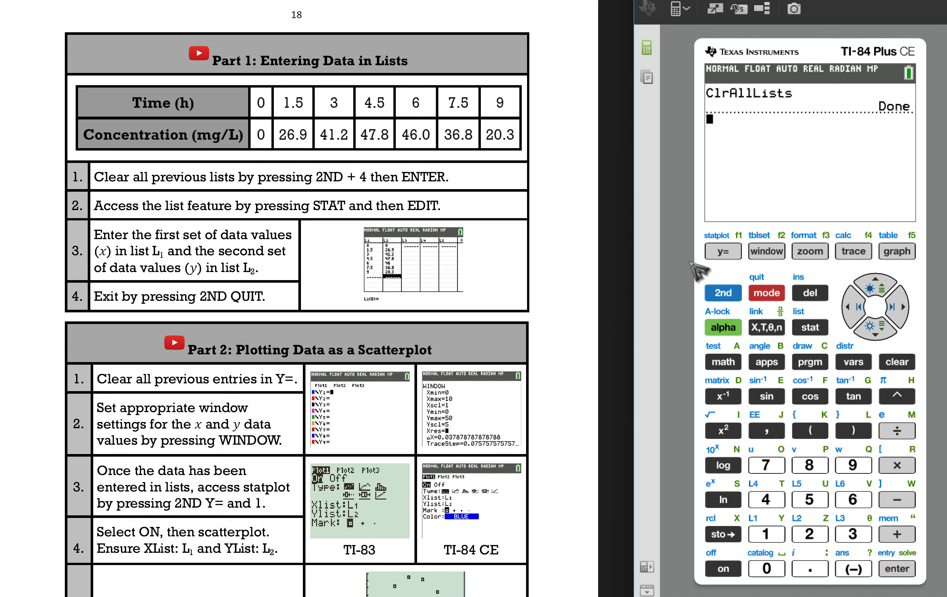
pyautogui.click(723, 251)
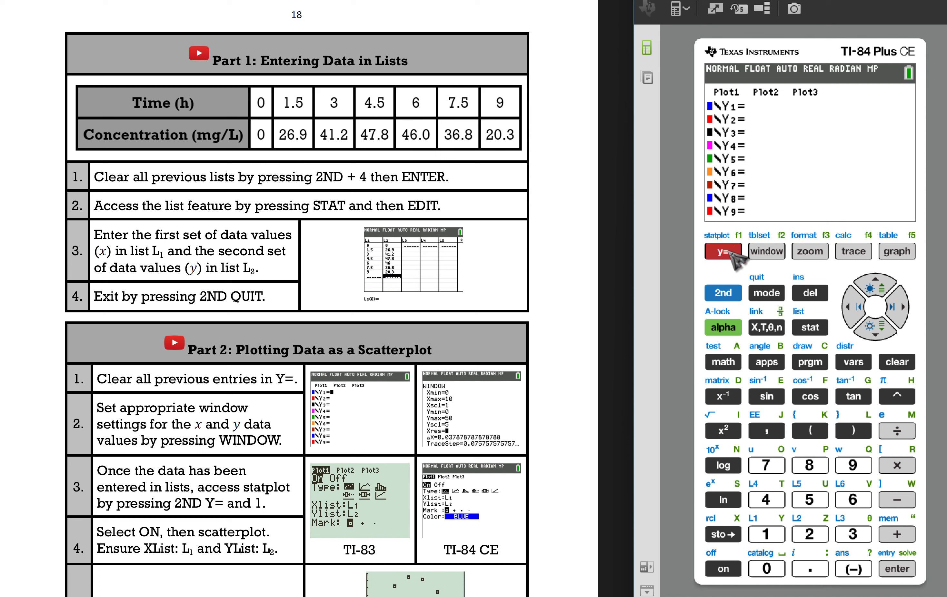
# Clear any leftover Y= entries and show the WINDOW settings at their -10 to 10 defaults.
pyautogui.click(723, 251)
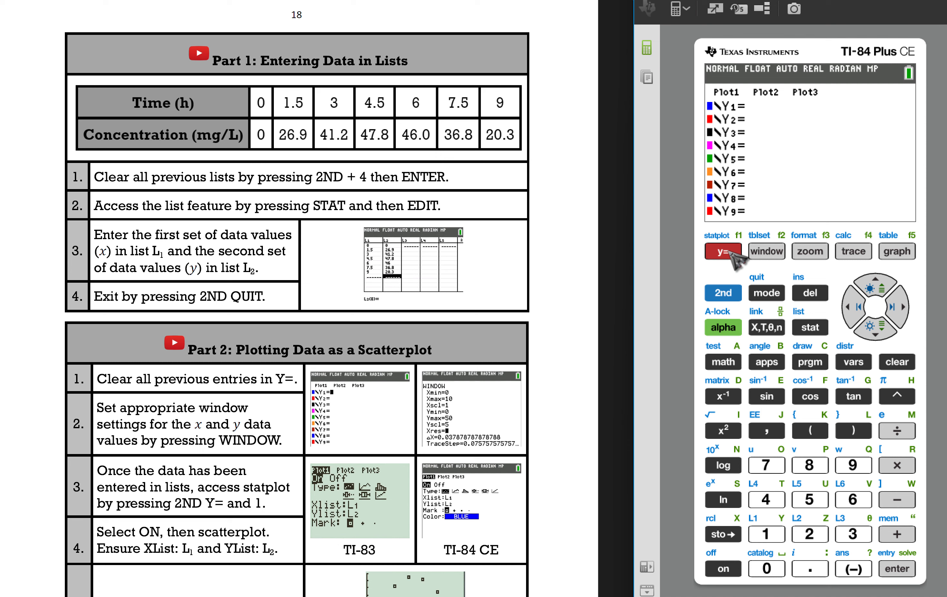
pyautogui.click(766, 251)
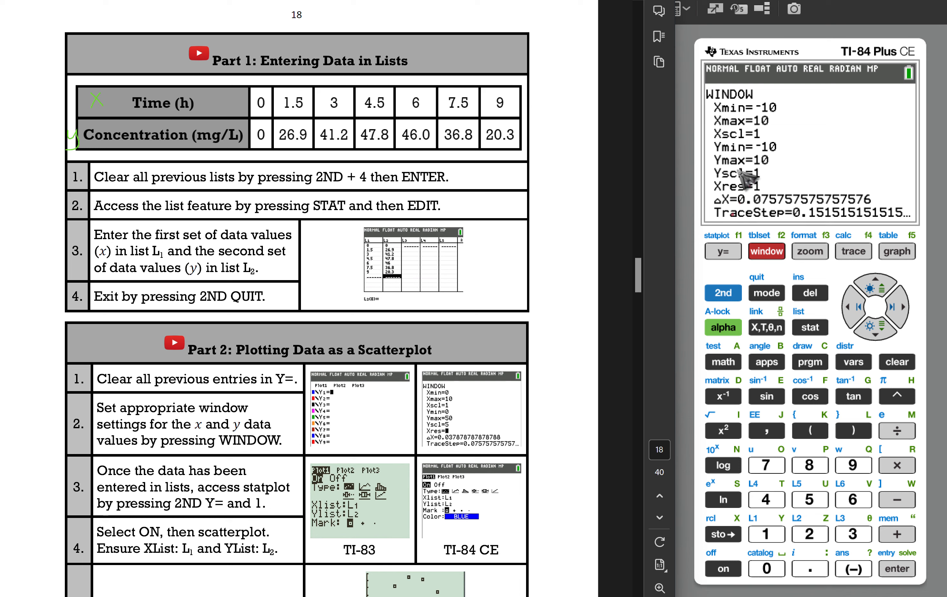
# Set the window to Xmin 0, Xmax 10, Xscl 1, Ymin 0, Ymax 50, Yscl 5.
pyautogui.click(766, 569)
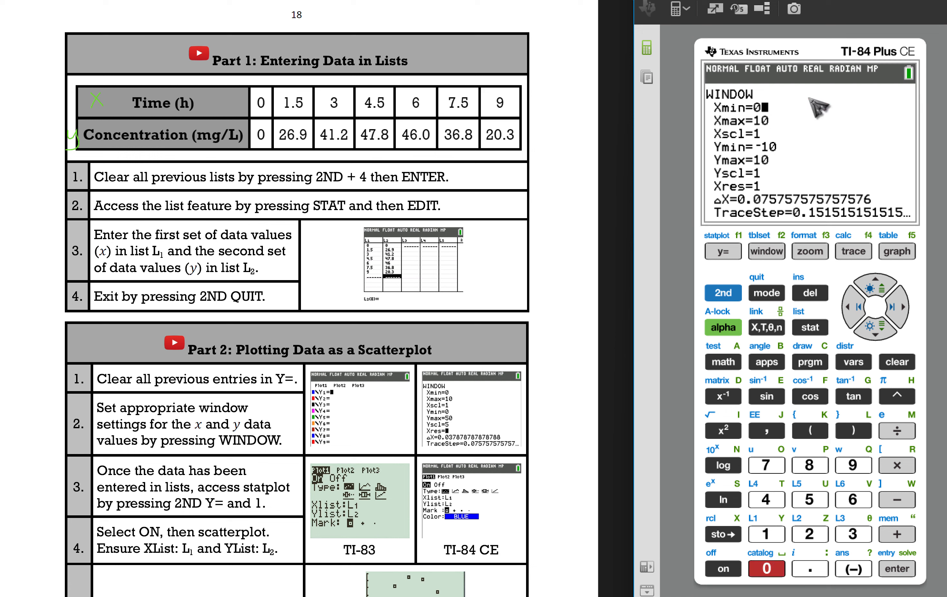
pyautogui.moveTo(773, 133)
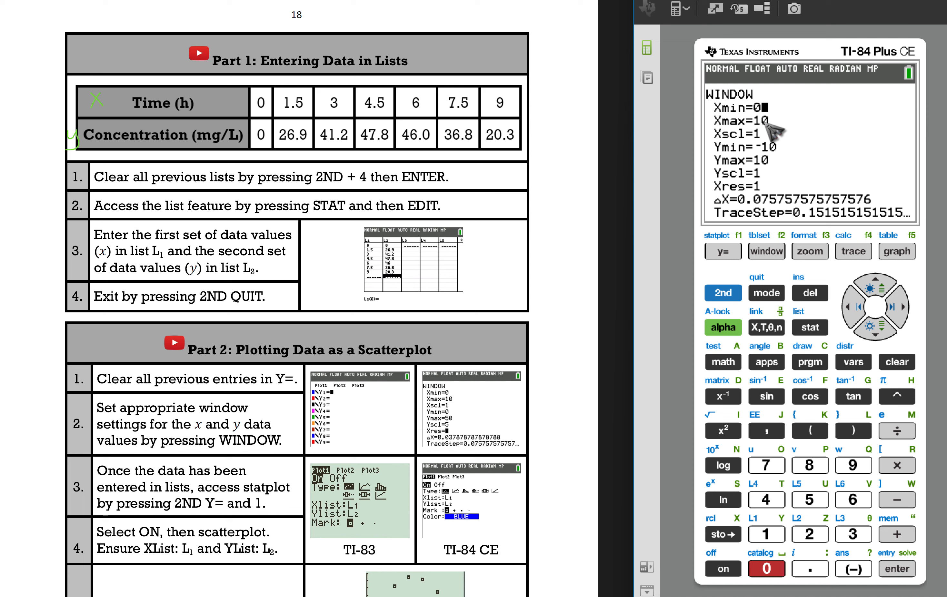
pyautogui.moveTo(791, 144)
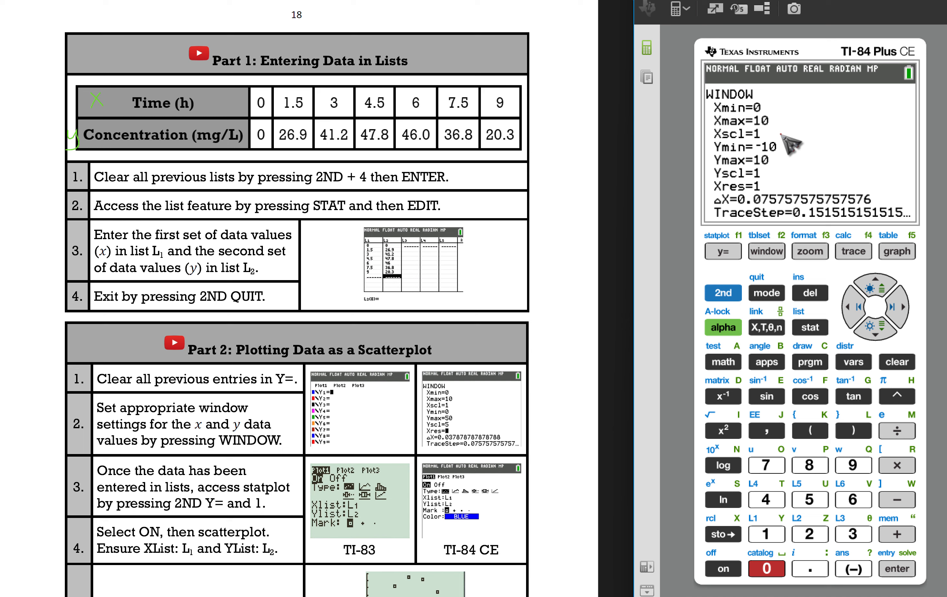
pyautogui.click(893, 329)
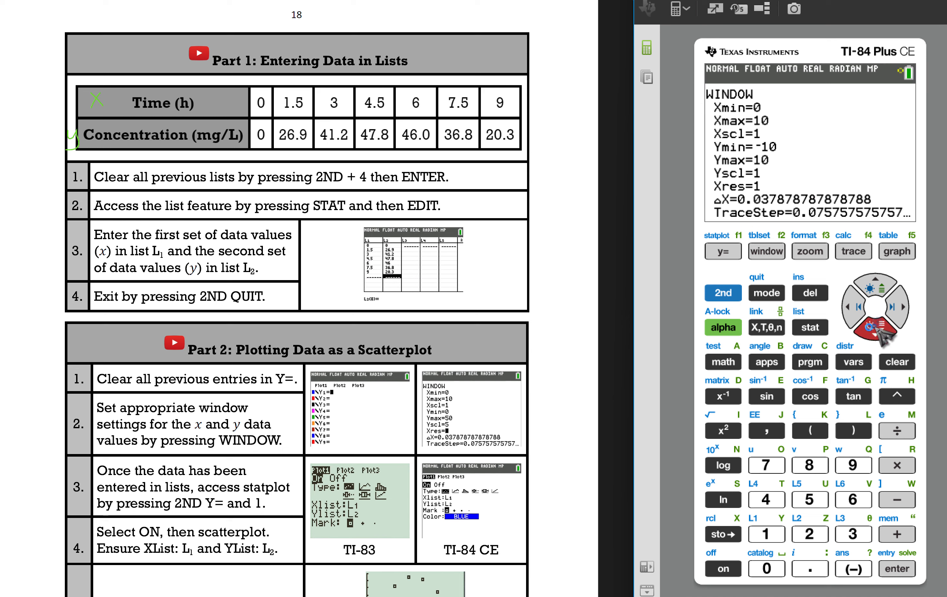
pyautogui.click(766, 568)
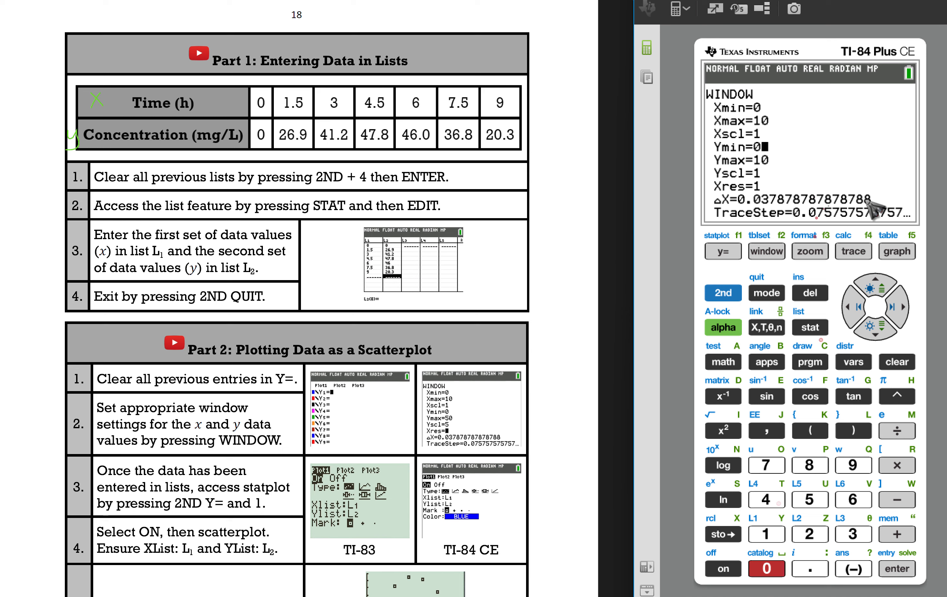
pyautogui.moveTo(884, 235)
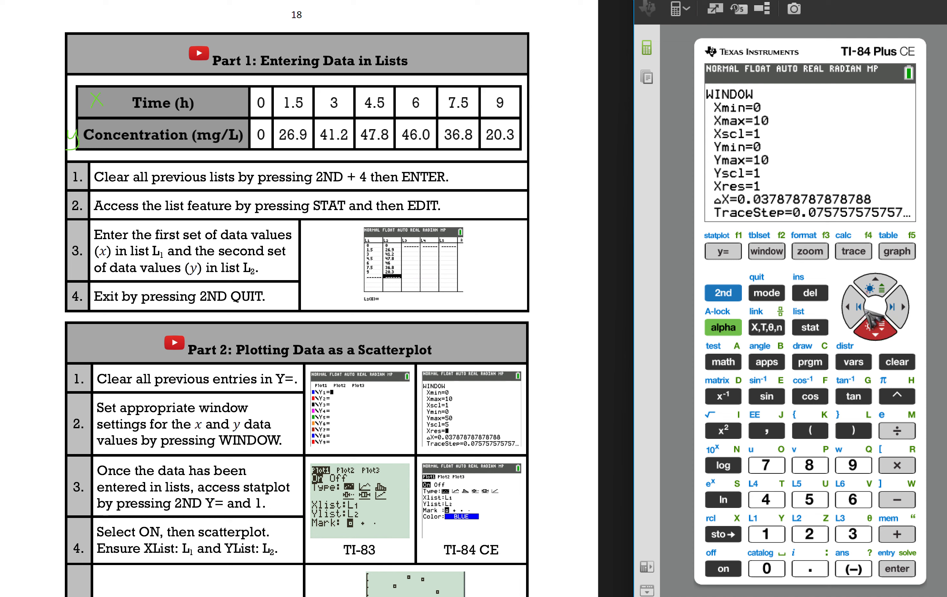
pyautogui.click(766, 569)
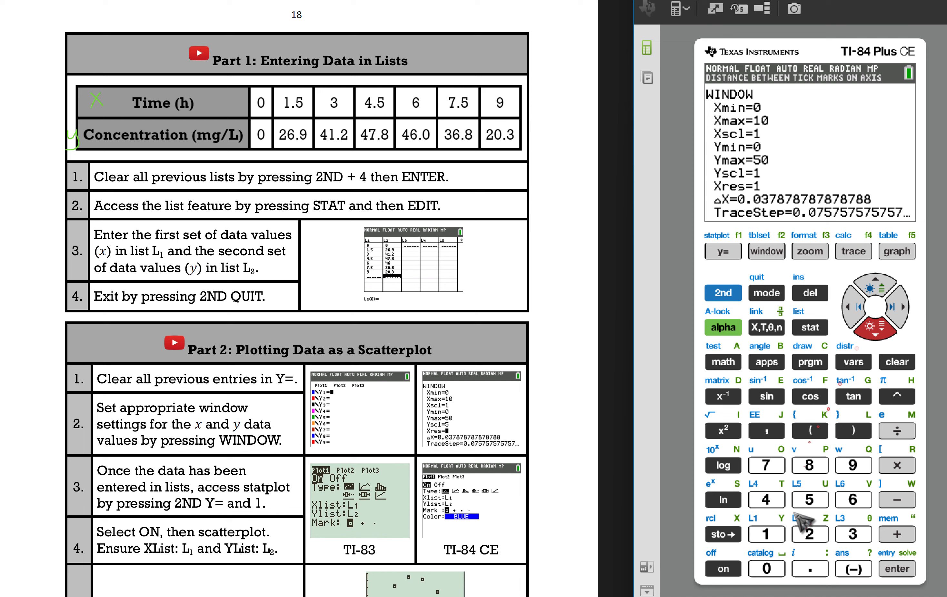
pyautogui.click(809, 499)
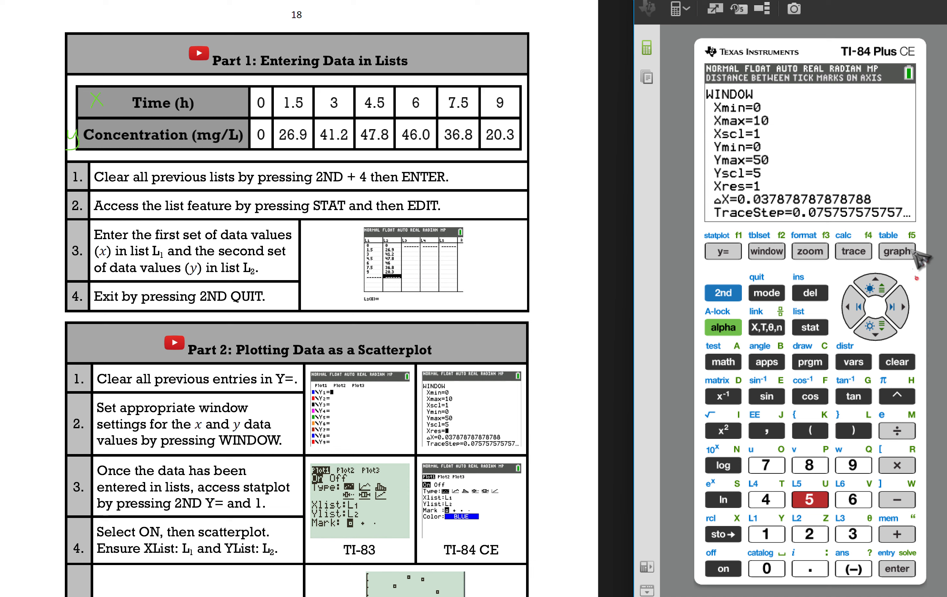
pyautogui.click(722, 293)
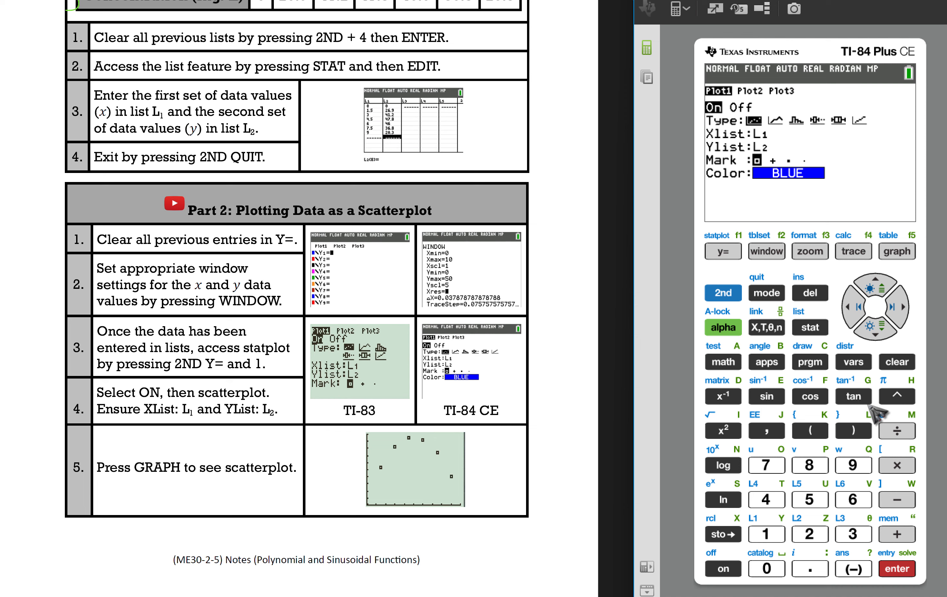
# Turn Plot1 On as a scatterplot with Xlist L1 and Ylist L2, blue square marks.
pyautogui.click(734, 107)
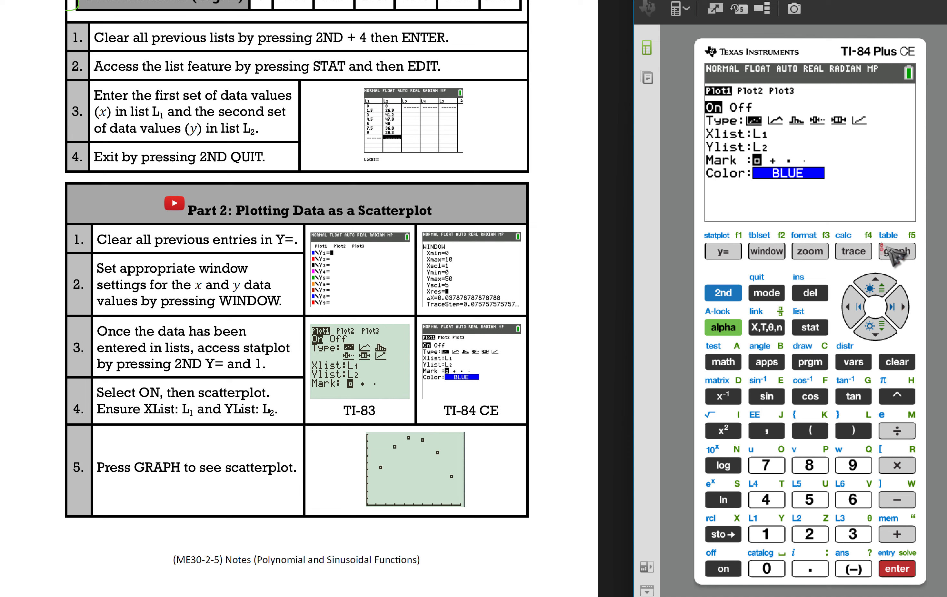
# Graph the scatterplot of the seven time–concentration points rising then falling.
pyautogui.click(896, 251)
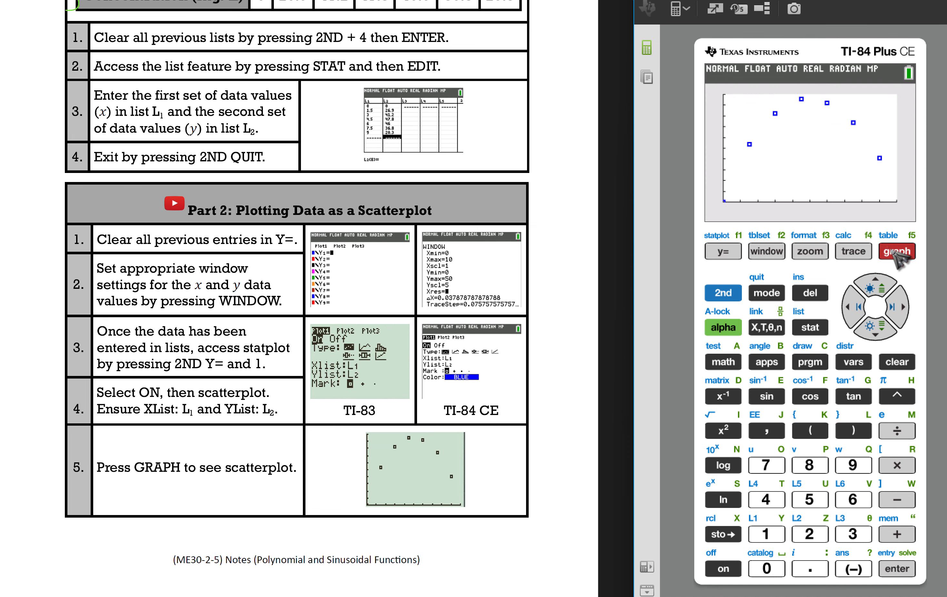
pyautogui.moveTo(625, 306)
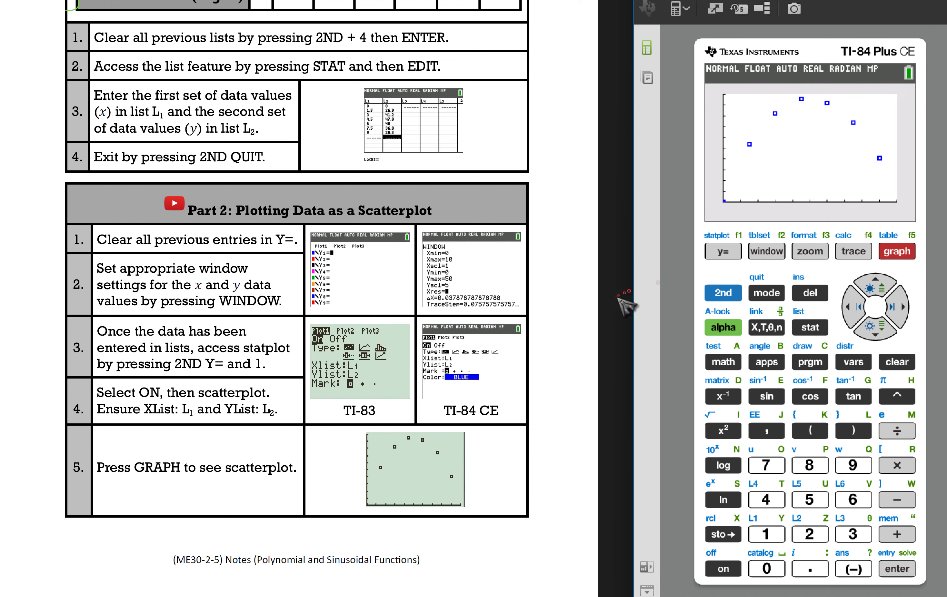
pyautogui.scroll(-3)
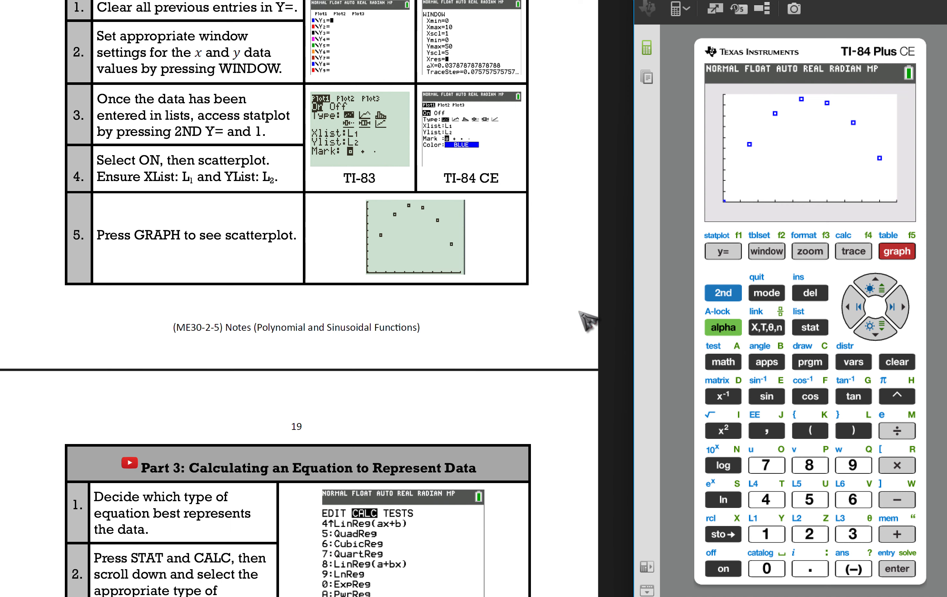
pyautogui.scroll(-3)
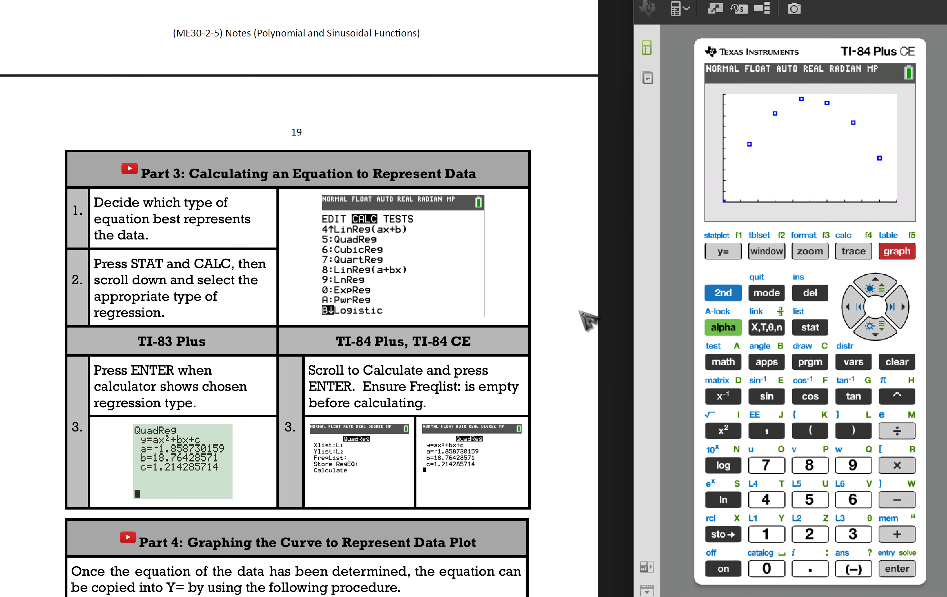
pyautogui.scroll(-3)
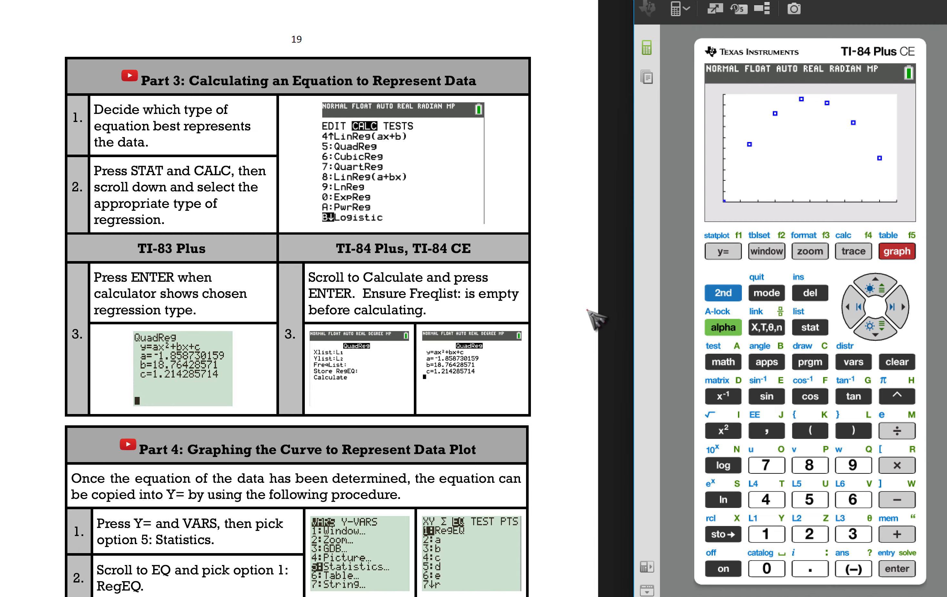
pyautogui.scroll(-3)
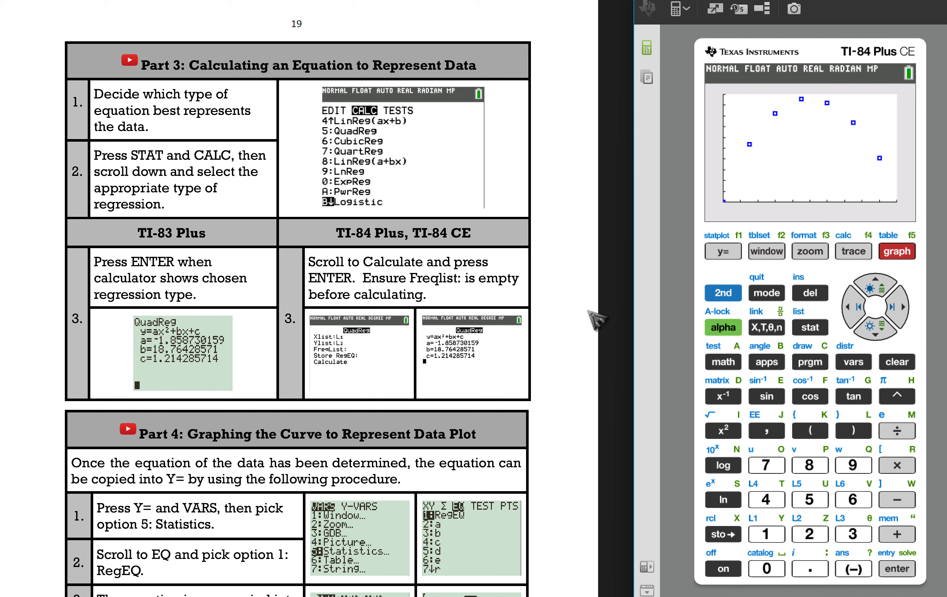
pyautogui.moveTo(814, 337)
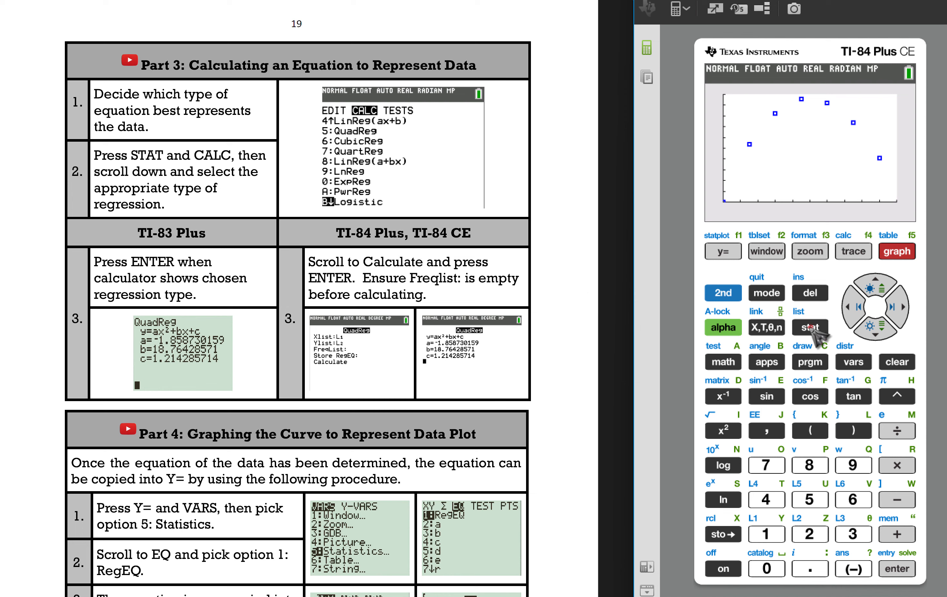
# Go to the STAT CALC menu and highlight 5:QuadReg.
pyautogui.click(809, 328)
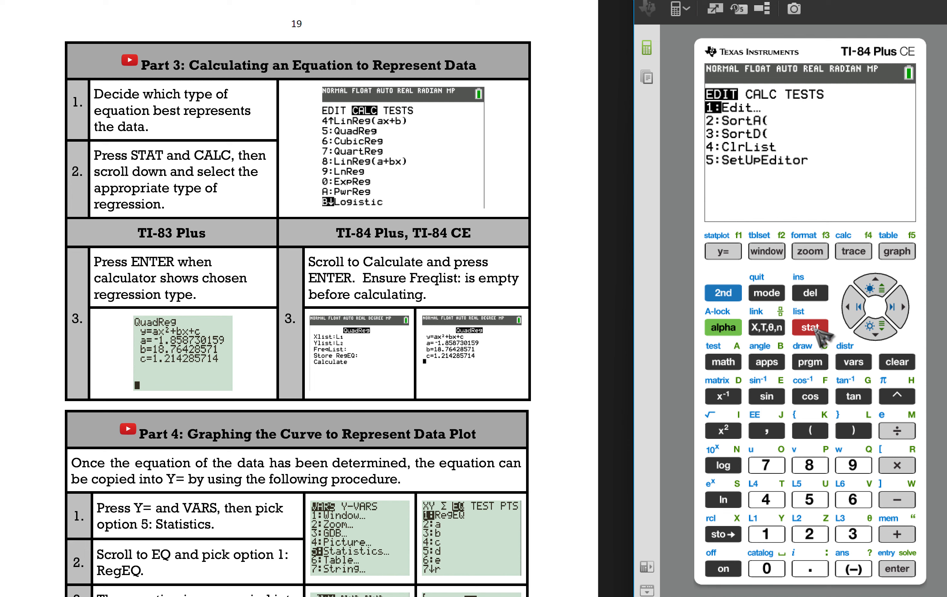
pyautogui.moveTo(895, 307)
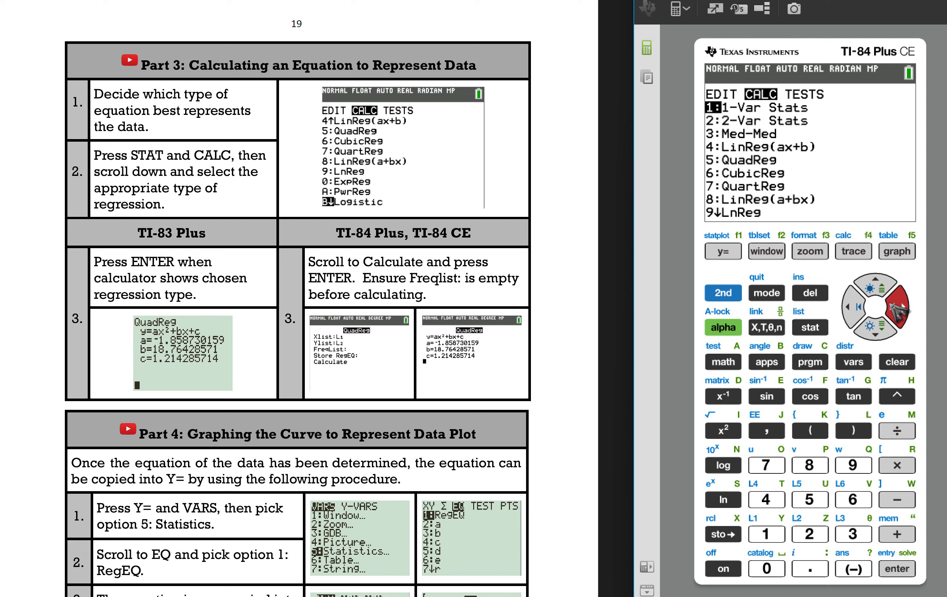
pyautogui.click(898, 338)
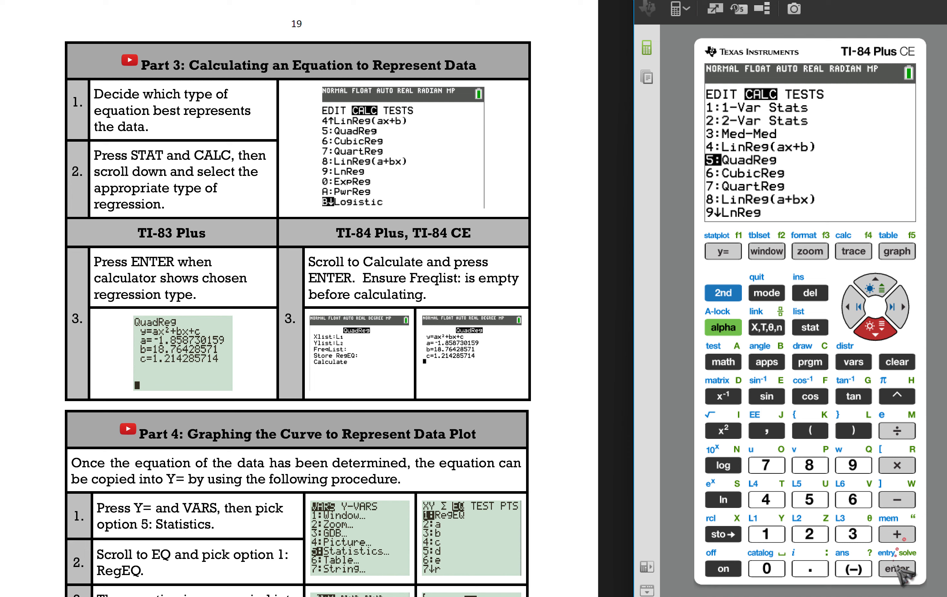
# Calculate QuadReg on L1, L2, giving a≈-1.8587, b≈18.7643, c≈1.2143.
pyautogui.click(896, 567)
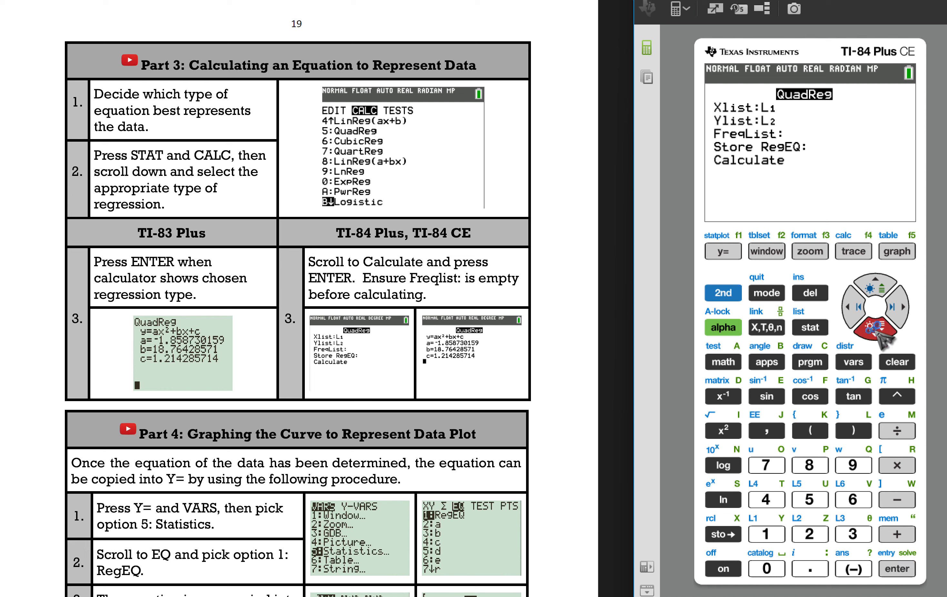
pyautogui.click(896, 568)
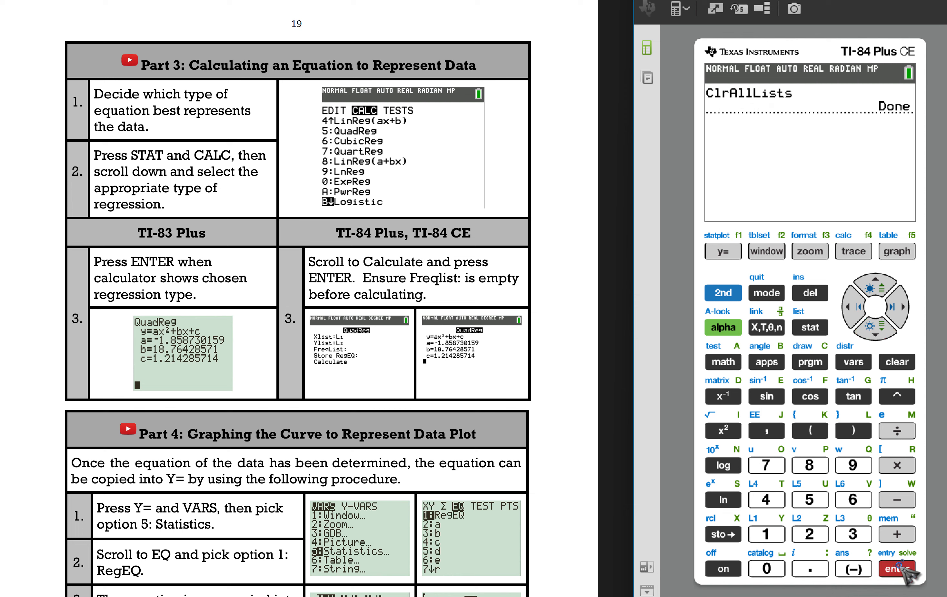
pyautogui.click(897, 568)
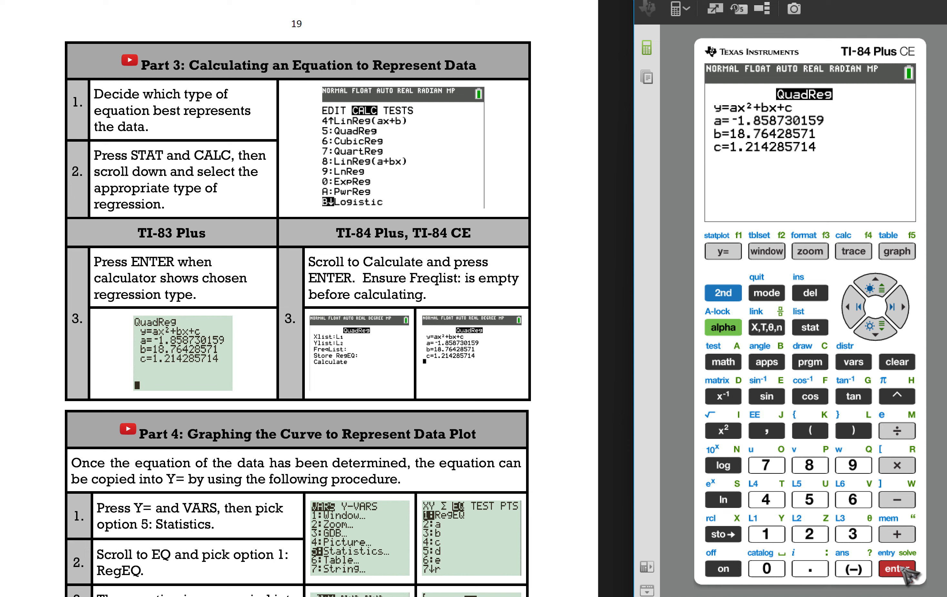
pyautogui.click(895, 569)
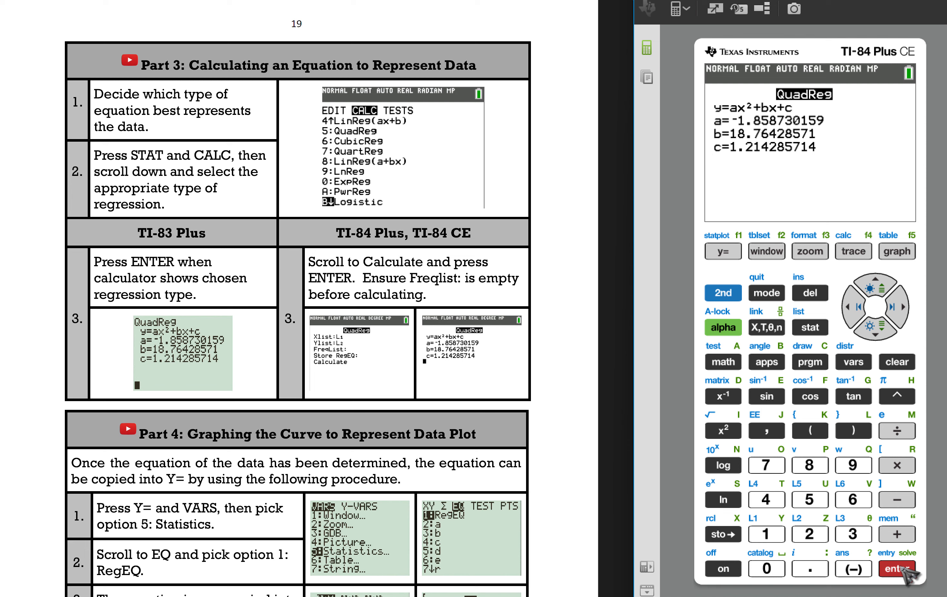
pyautogui.click(896, 568)
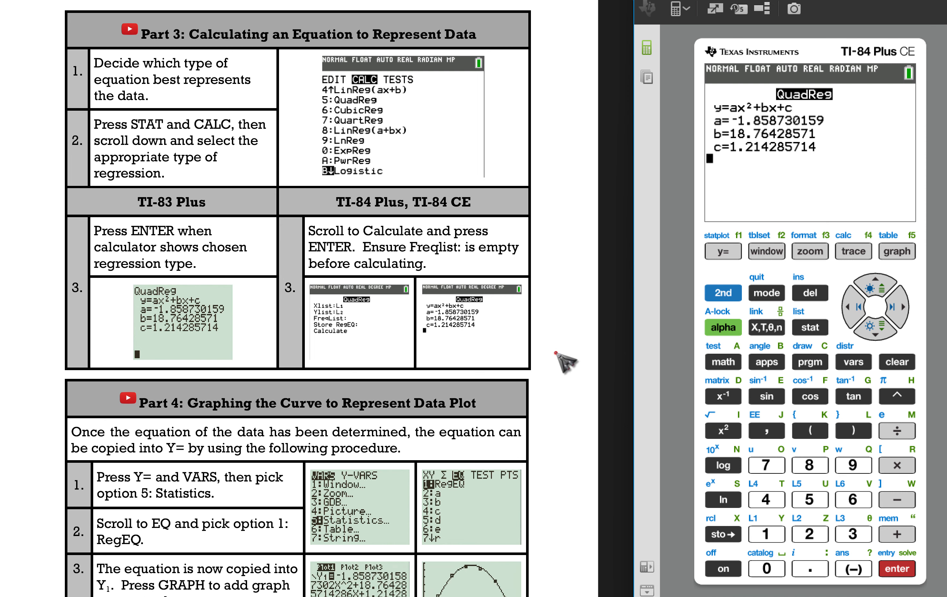
# Bring up the Y= editor with Y1 empty and the cursor on it.
pyautogui.scroll(-3)
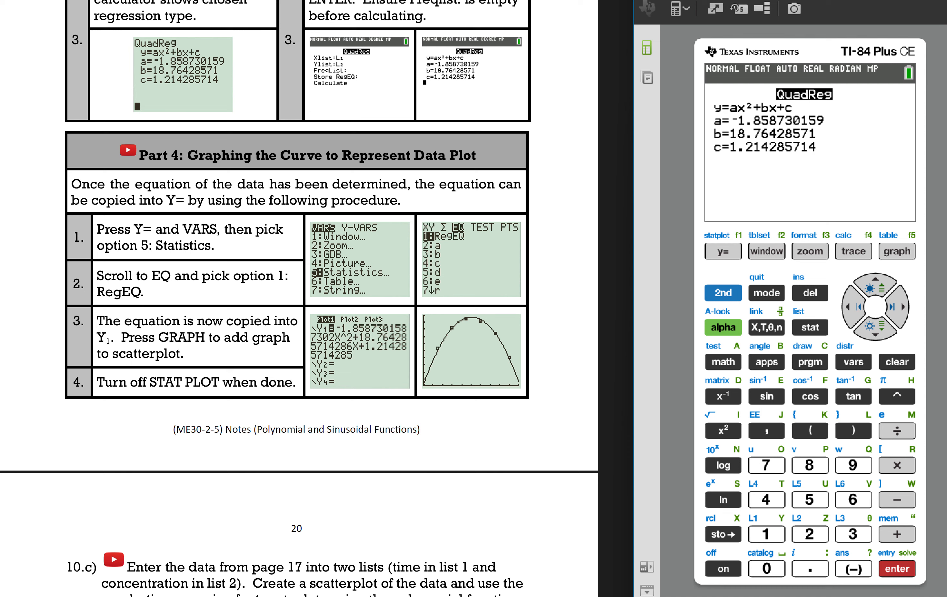
pyautogui.moveTo(734, 293)
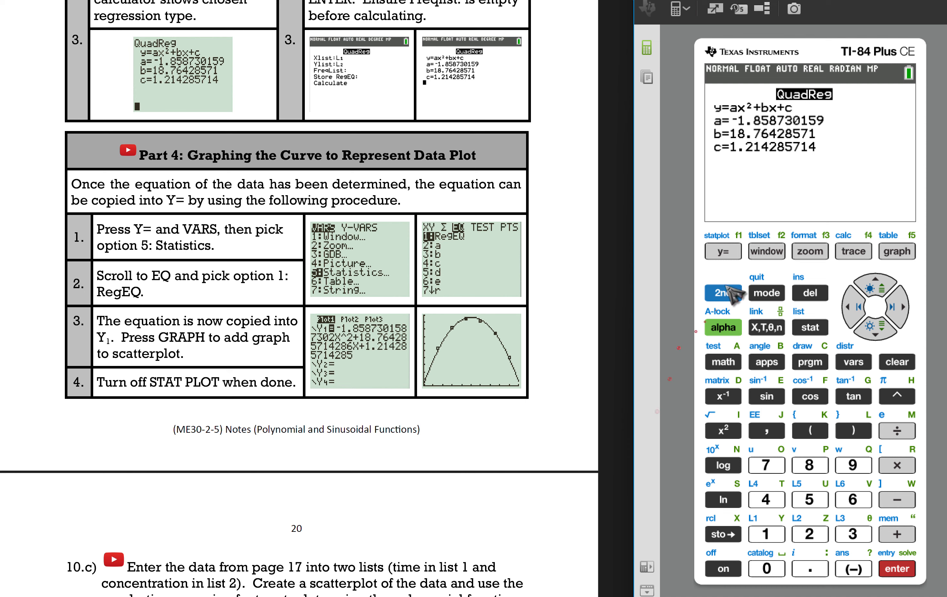
pyautogui.click(723, 251)
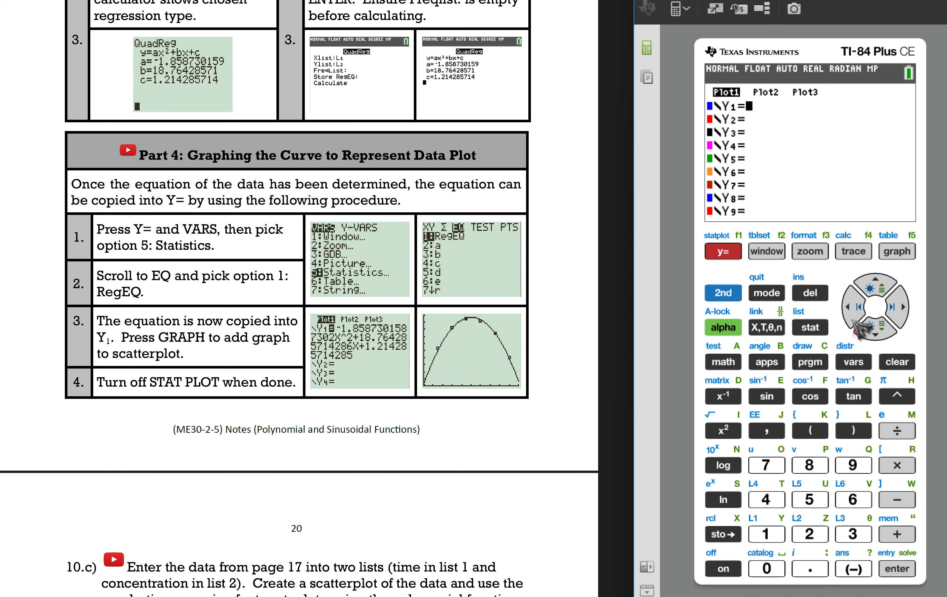
# Navigate VARS → 5:Statistics → EQ submenu so RegEQ can be pasted into Y1.
pyautogui.click(853, 362)
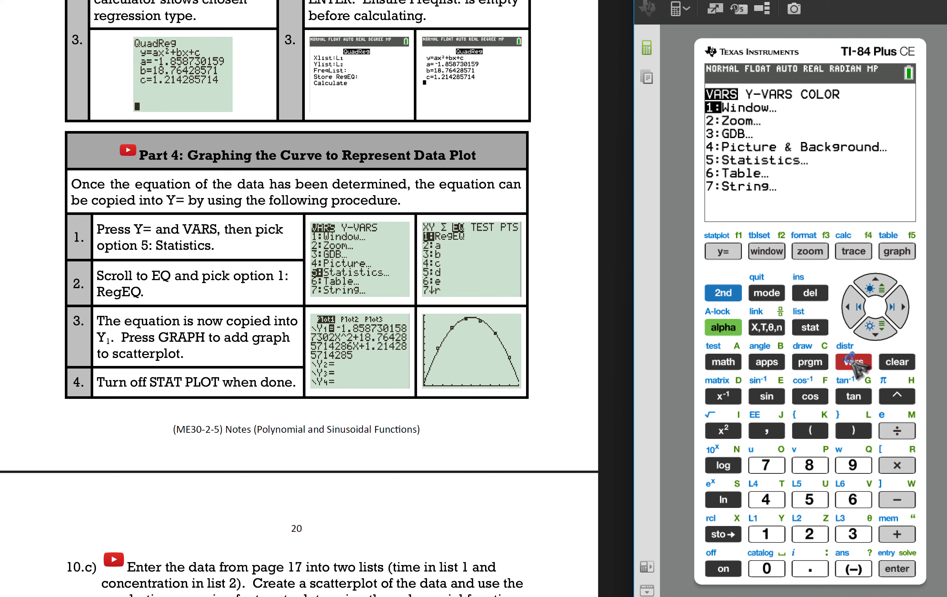
pyautogui.moveTo(853, 366)
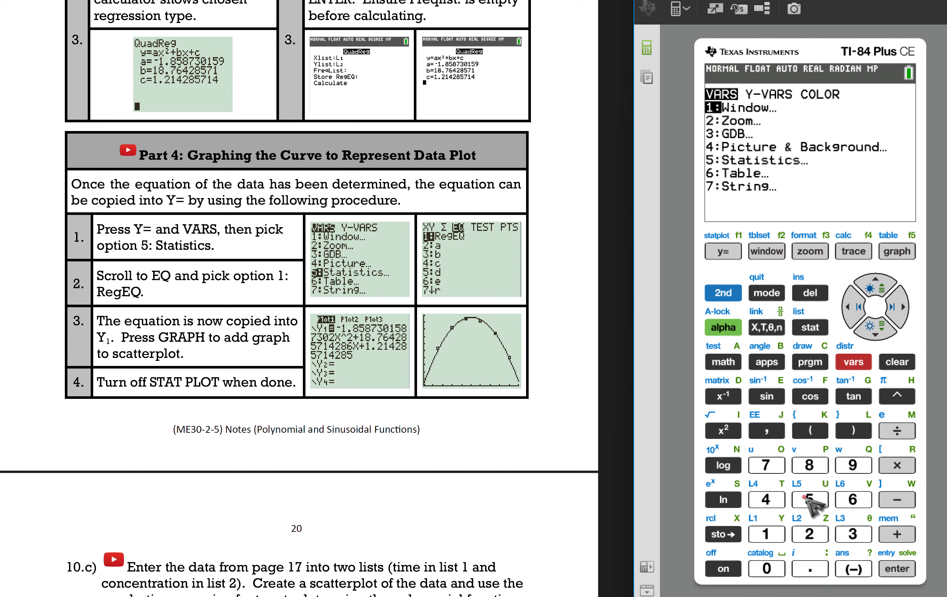
pyautogui.click(810, 499)
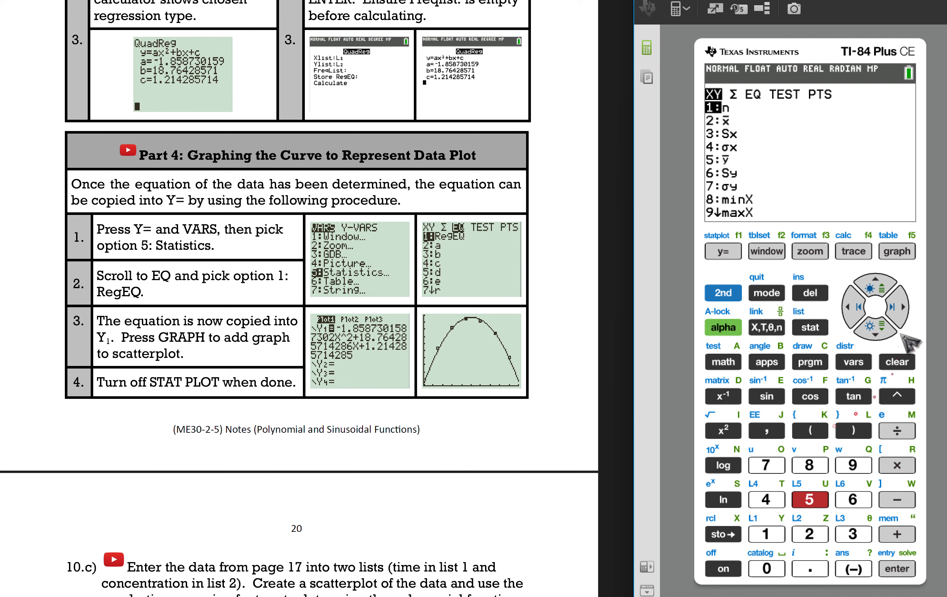
pyautogui.click(905, 308)
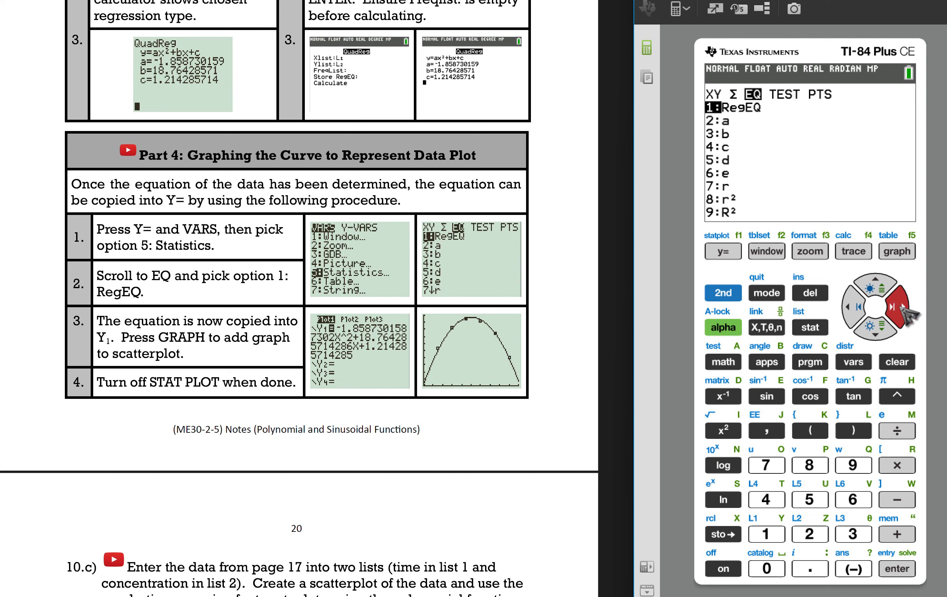
pyautogui.moveTo(852, 536)
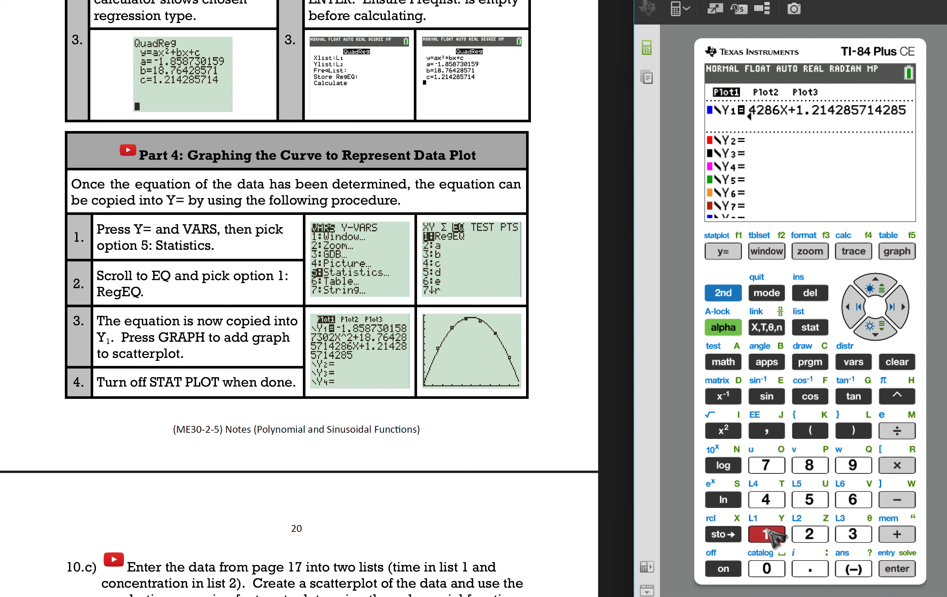
pyautogui.moveTo(853, 395)
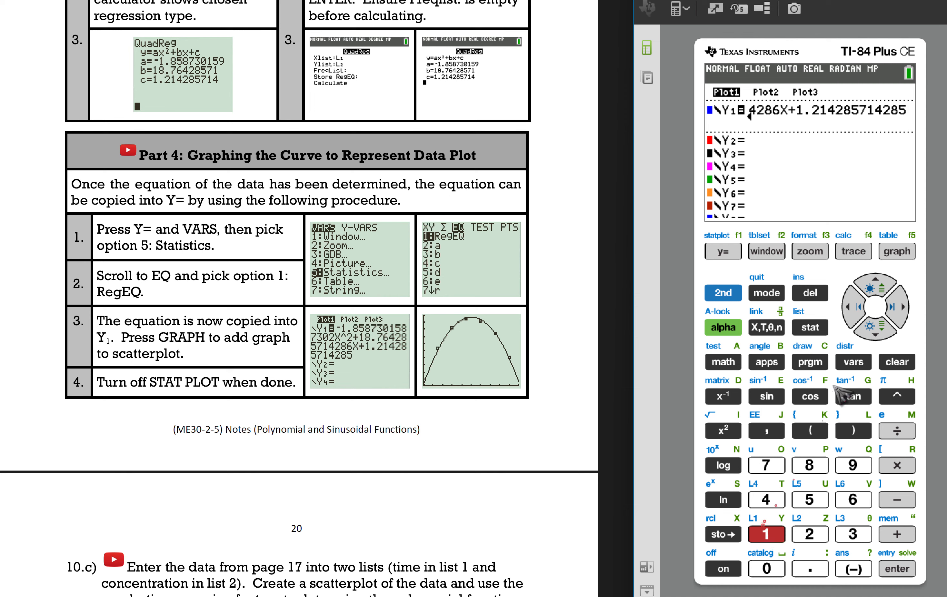
# Graph the regression parabola over the data, then redraw it with Plot1 turned off.
pyautogui.click(896, 251)
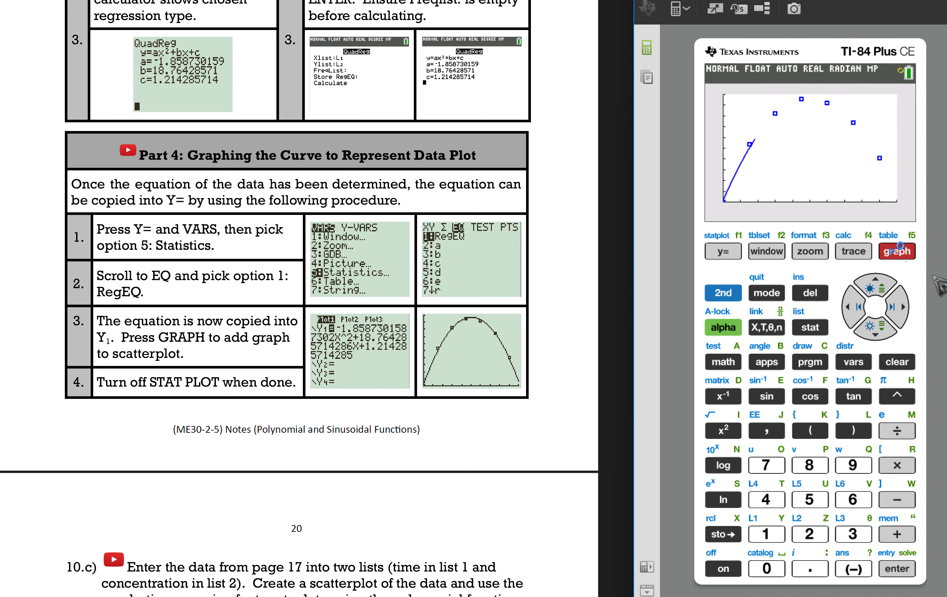
pyautogui.click(896, 251)
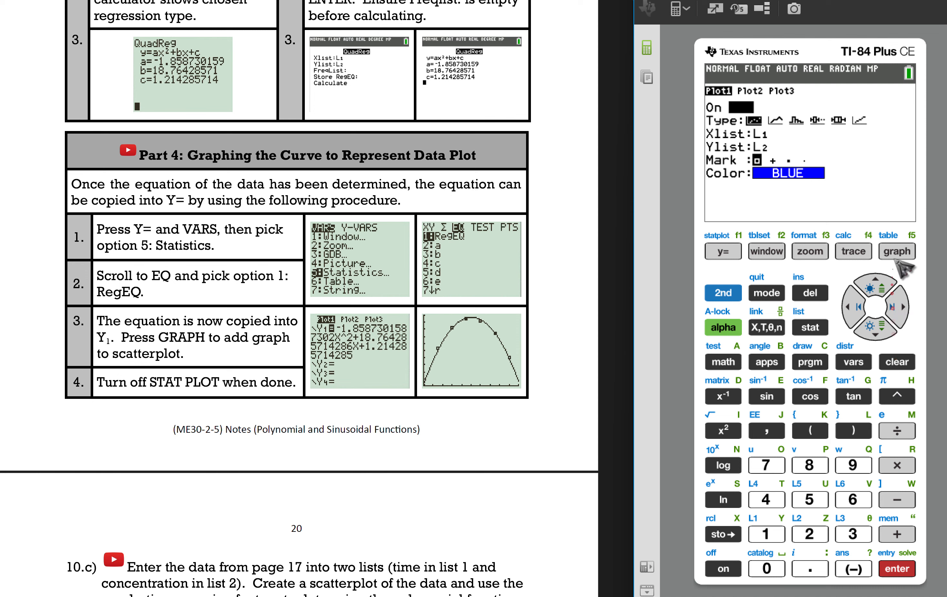
pyautogui.click(896, 251)
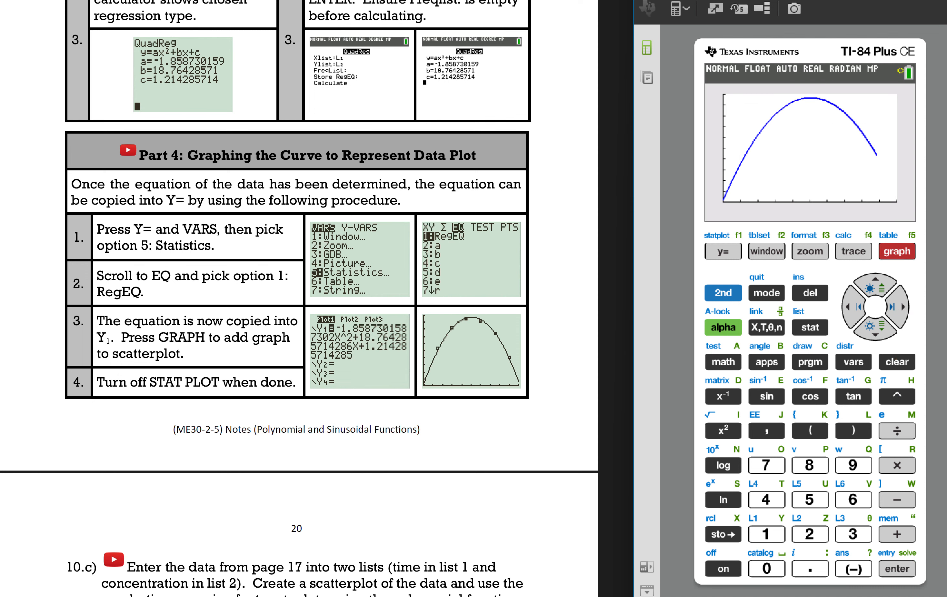